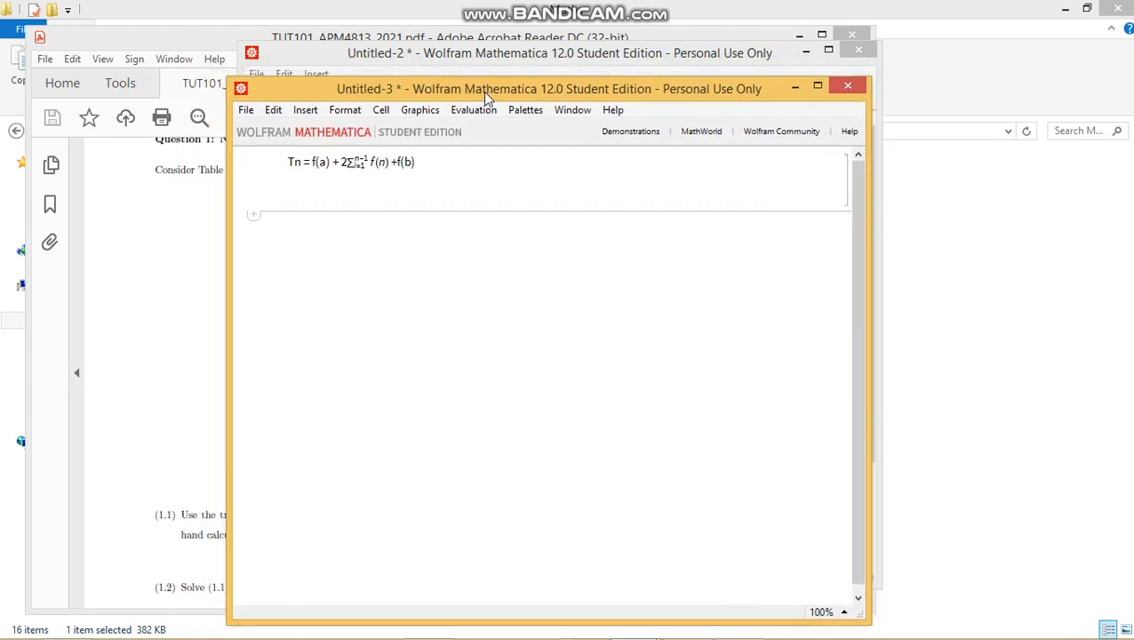
# Enter xdata = Array[# &, 9, {1.8, 3.4}]; and start typing ydata = {.
pyautogui.moveTo(548, 88); pyautogui.dragTo(580, 61)
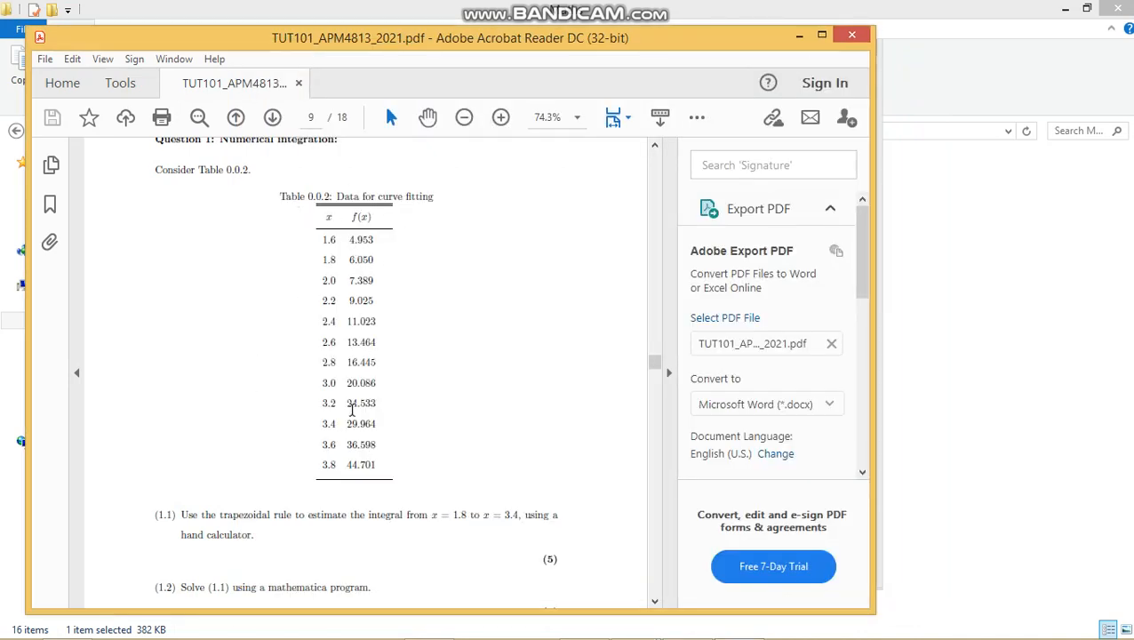
pyautogui.moveTo(394, 286)
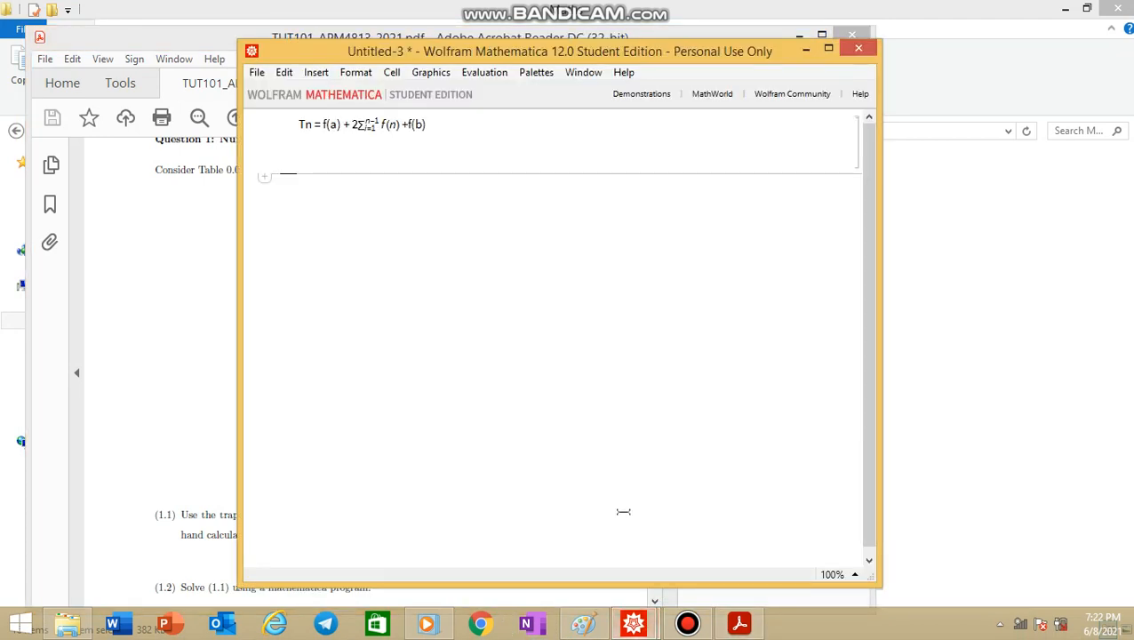
pyautogui.write('xdata = Array[# &, 9, {1.8, 3.4}];')
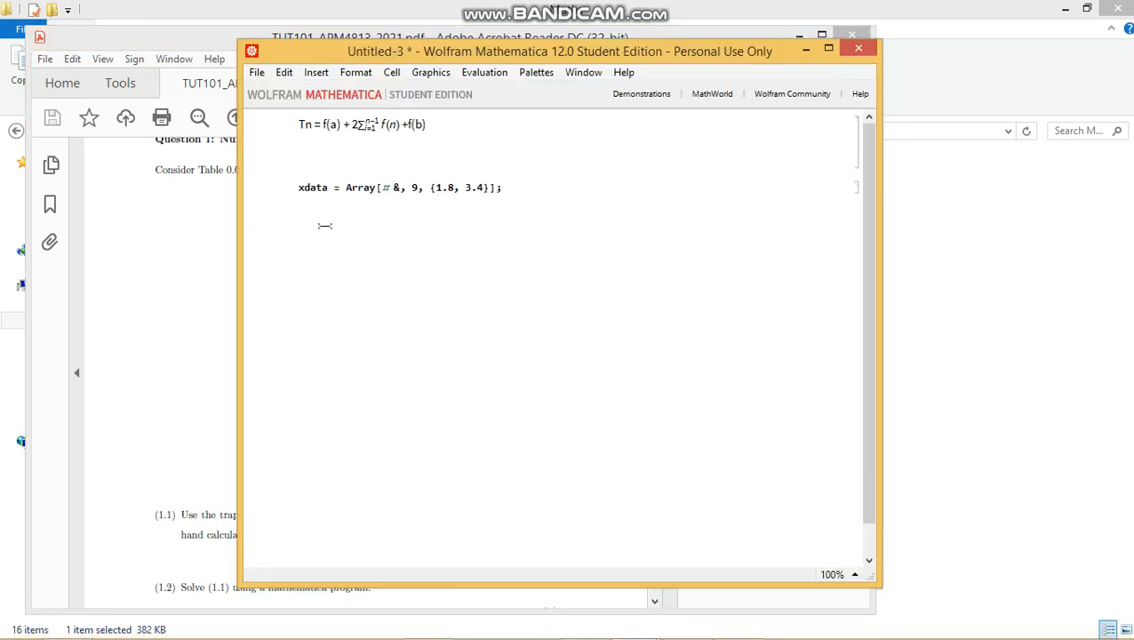
pyautogui.moveTo(383, 193)
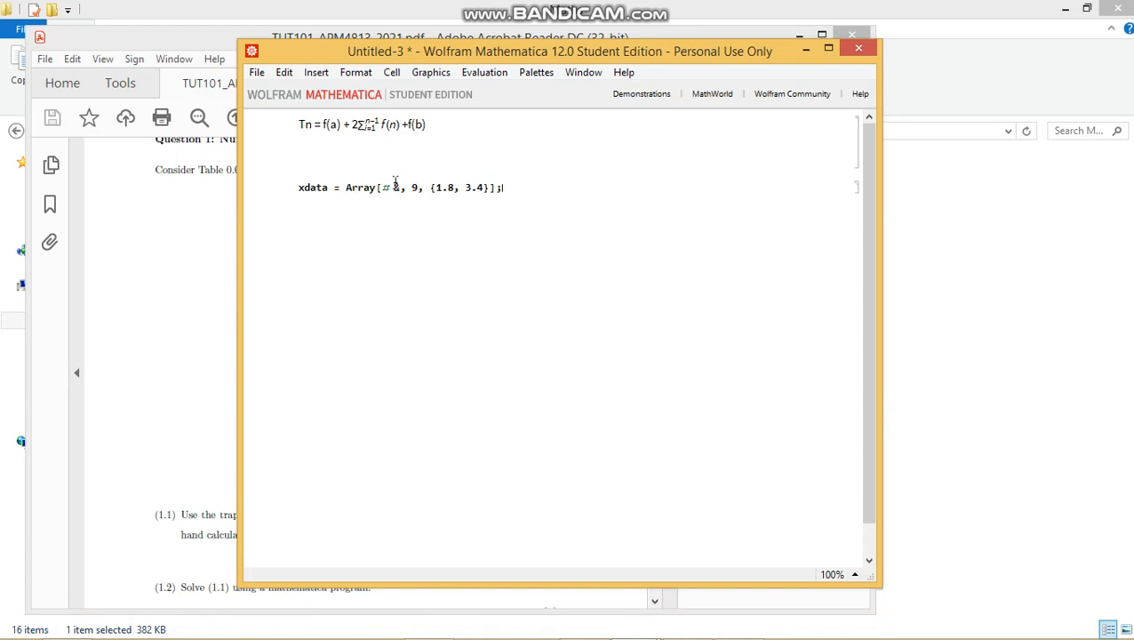
pyautogui.moveTo(458, 193)
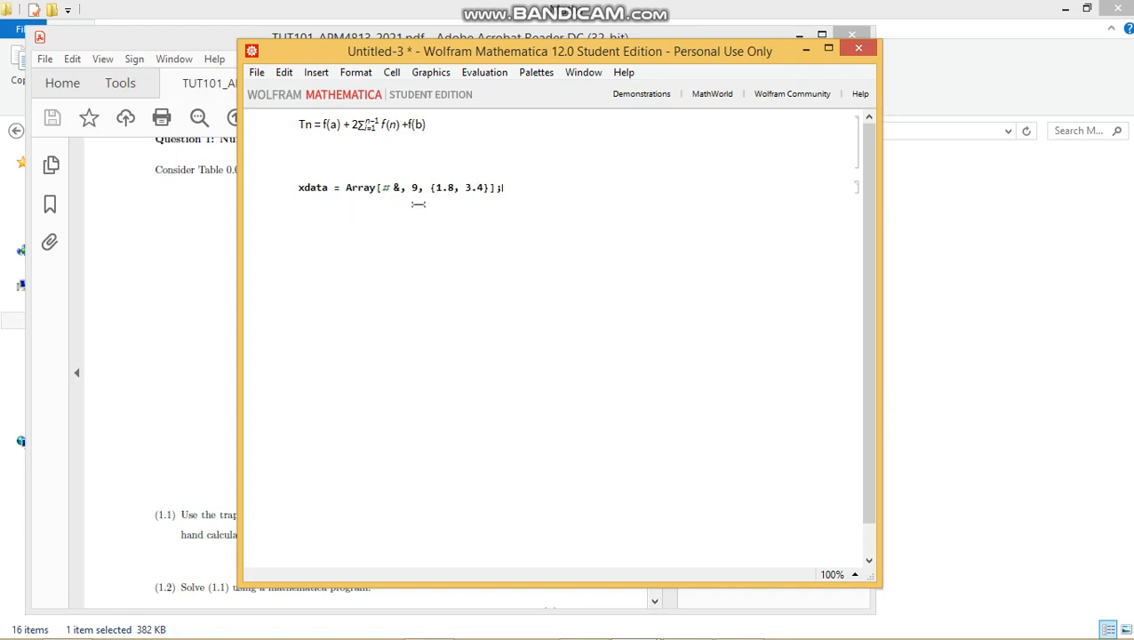
pyautogui.moveTo(490, 205)
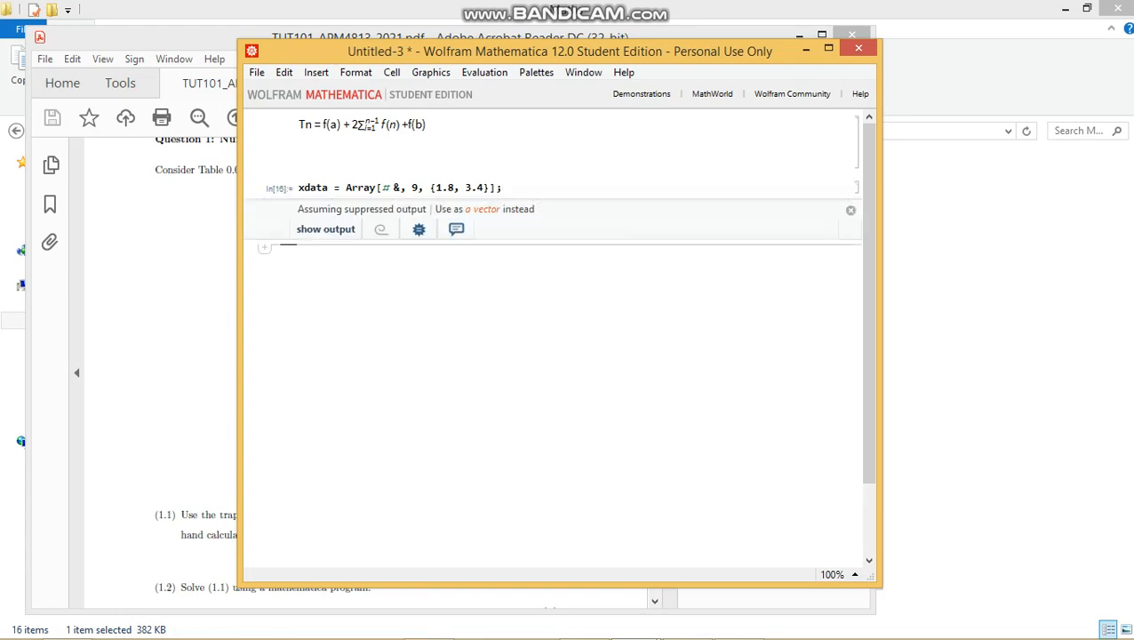
pyautogui.write('ydata')
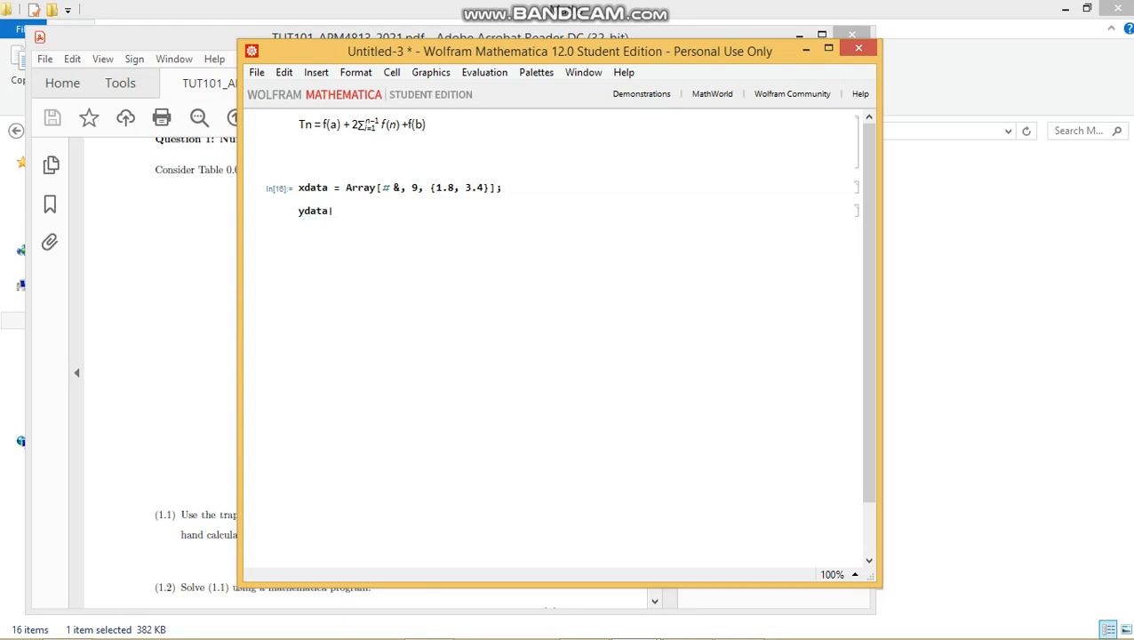
pyautogui.write('= {')
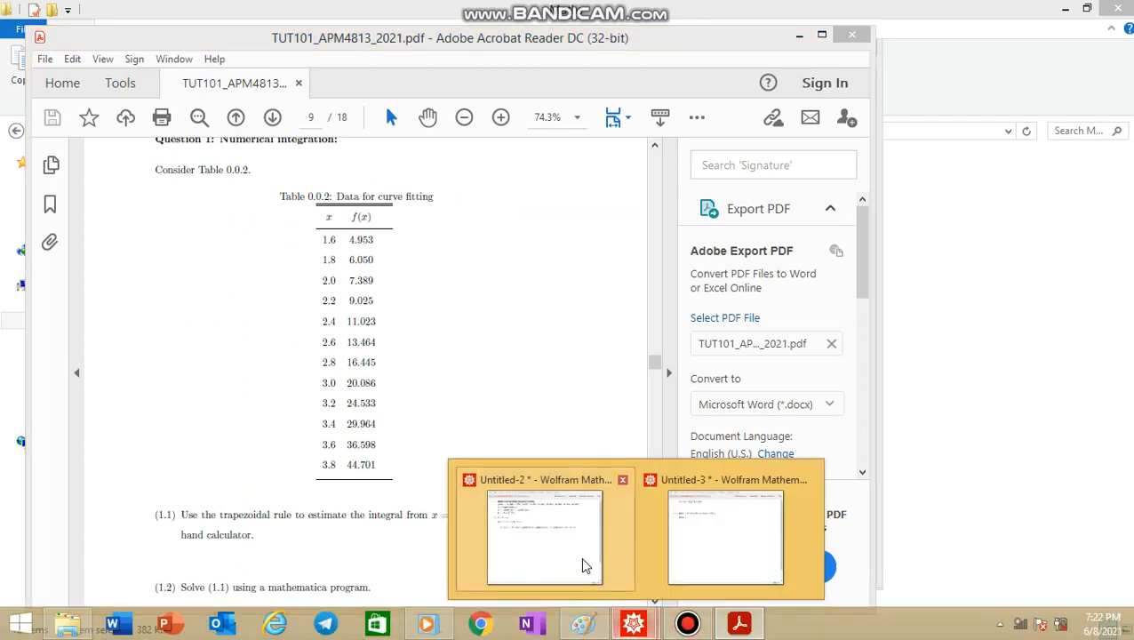
# Check the earlier notebook, then enter ydata = {6.050, 7.389, …, 24.533, 29.964};.
pyautogui.click(544, 537)
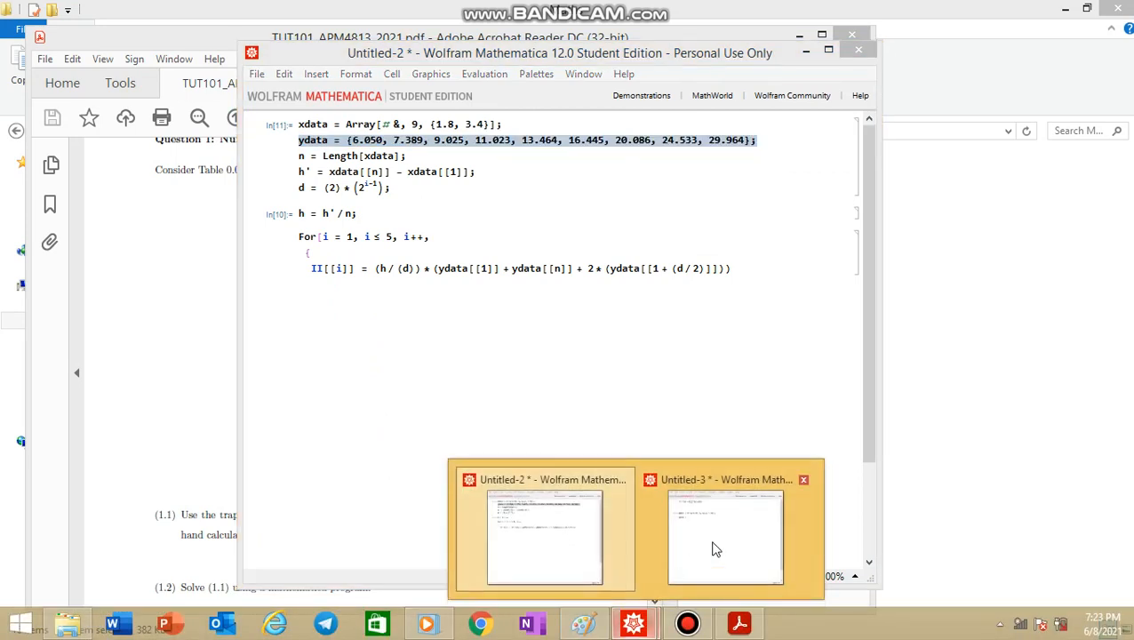
pyautogui.click(724, 537)
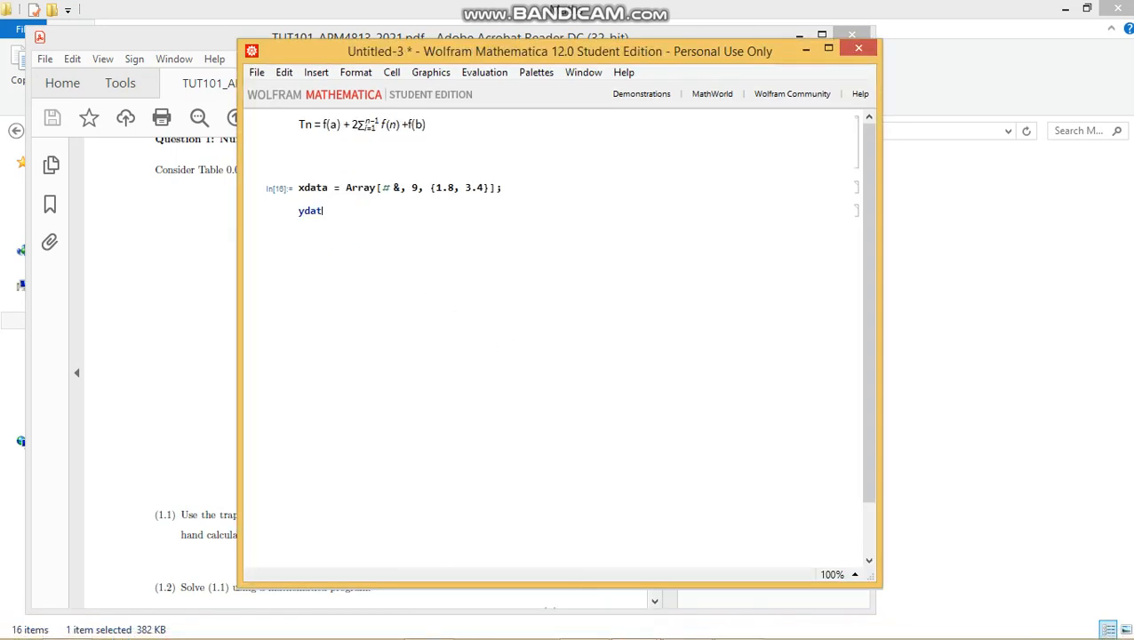
pyautogui.write('= {6.050, 7.389, 9.025, 11.023, 13.464, 16.445, 20.086, 24.533, 29.964};')
pyautogui.write('n =')
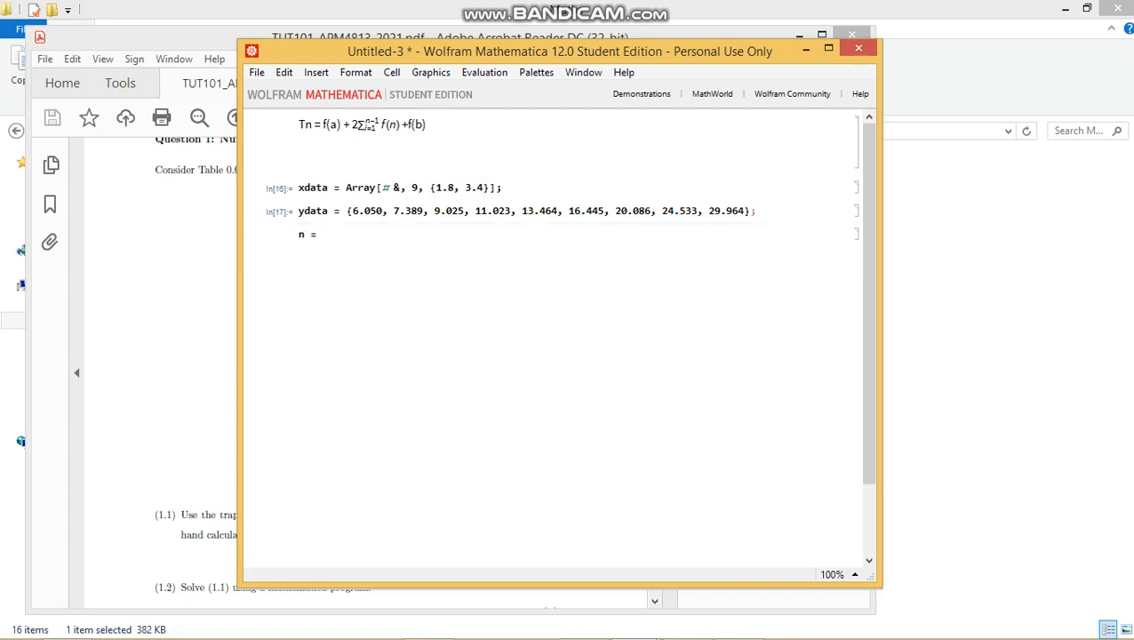
# Define n = Length[xdata], giving 9.
pyautogui.write('L')
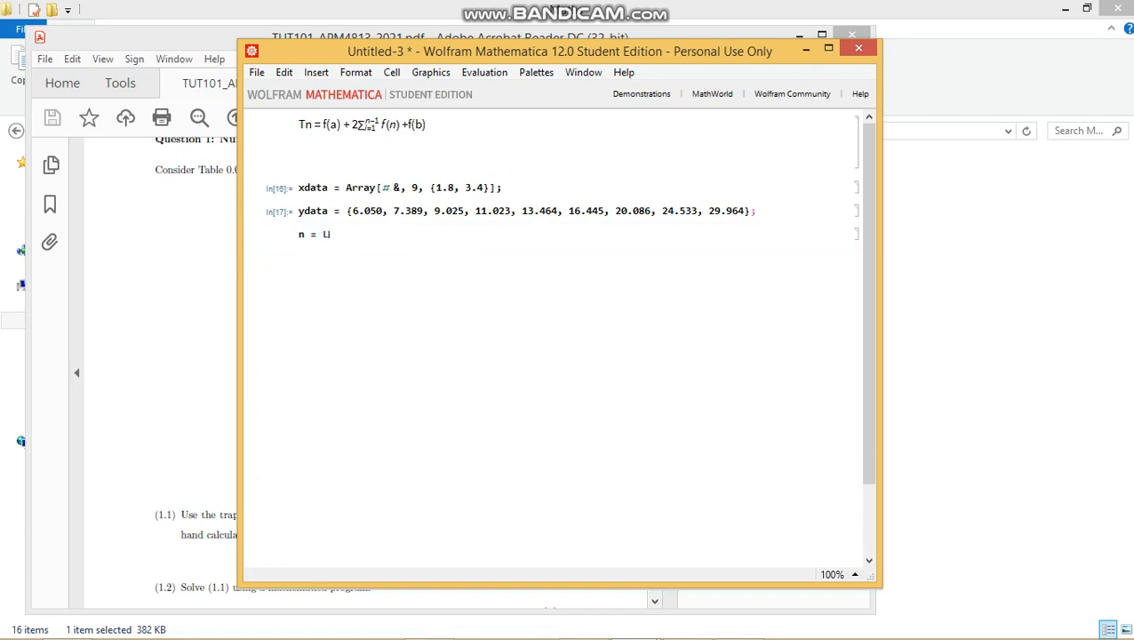
pyautogui.write('Length')
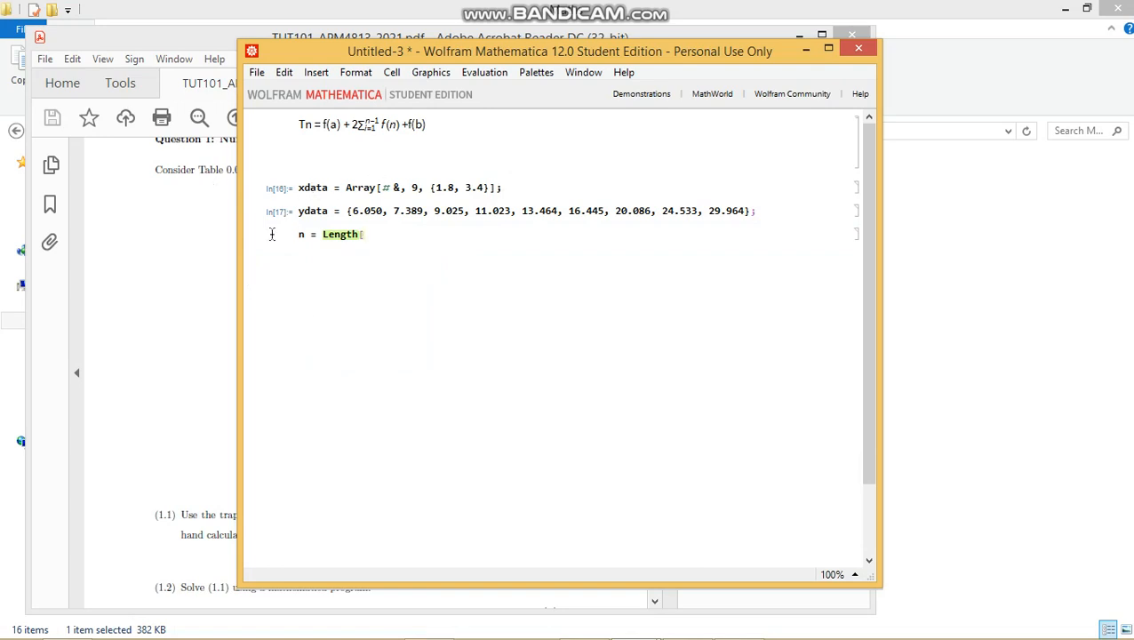
pyautogui.write('xdata]')
pyautogui.write('dx')
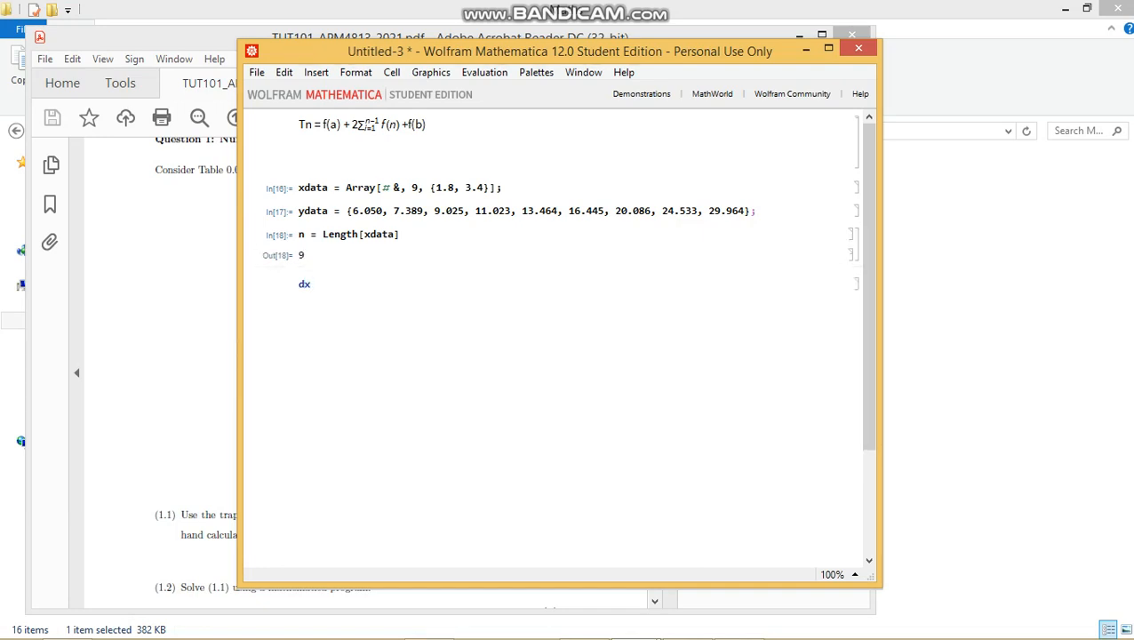
# Define dx = (xdata[[n]] - xdata[[1]])/n, giving 0.177777777778.
pyautogui.write('=')
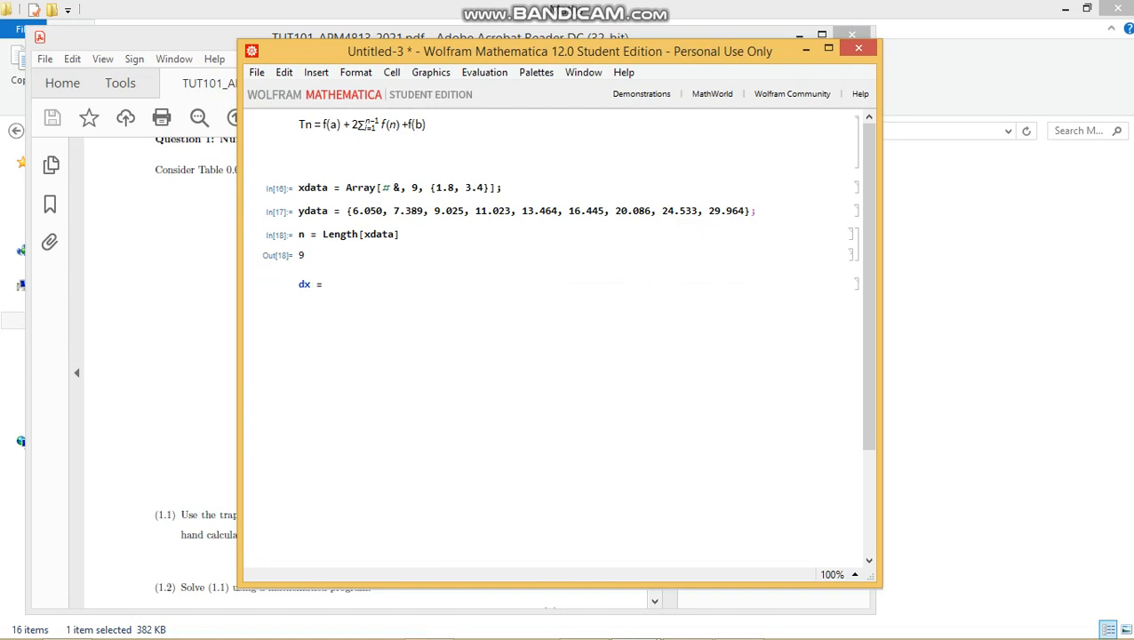
pyautogui.write('xdata[[')
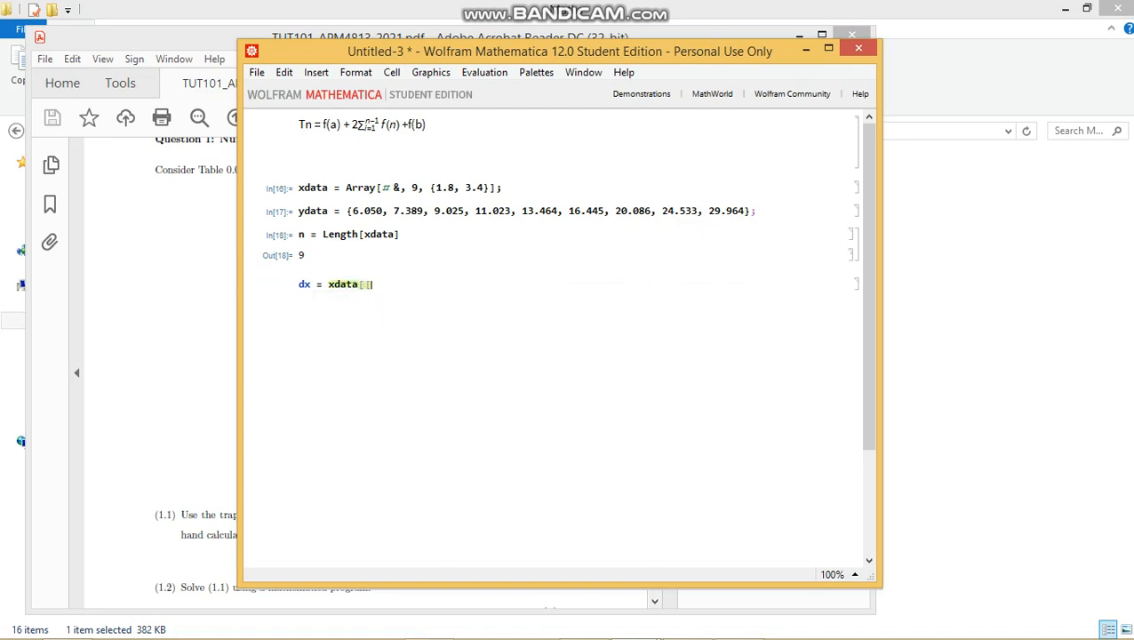
pyautogui.write('n')
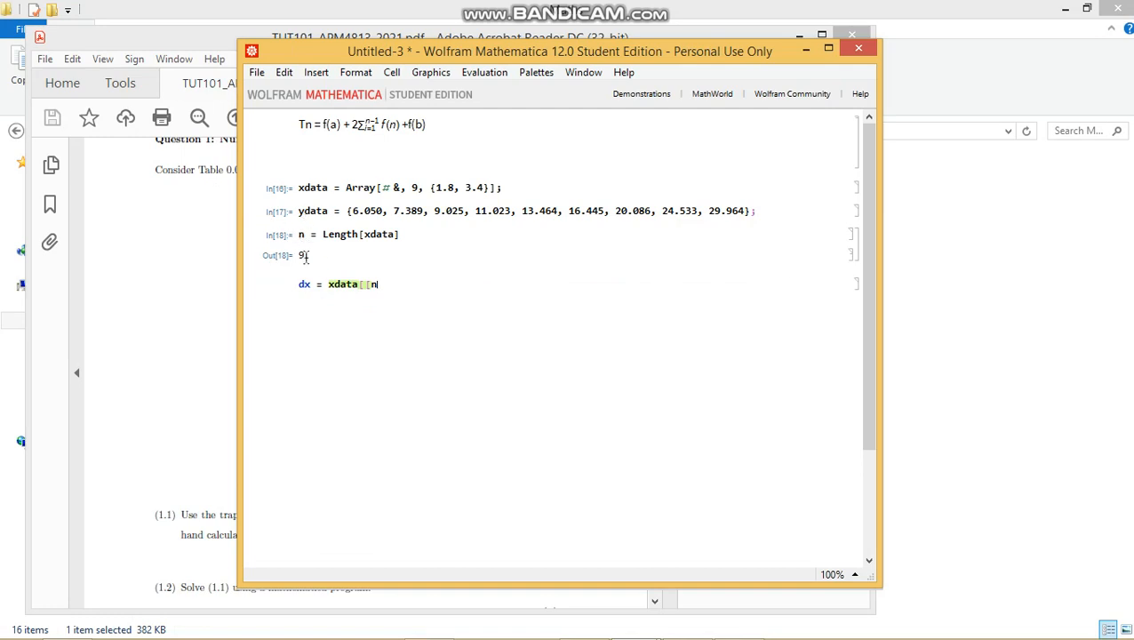
pyautogui.write(']]')
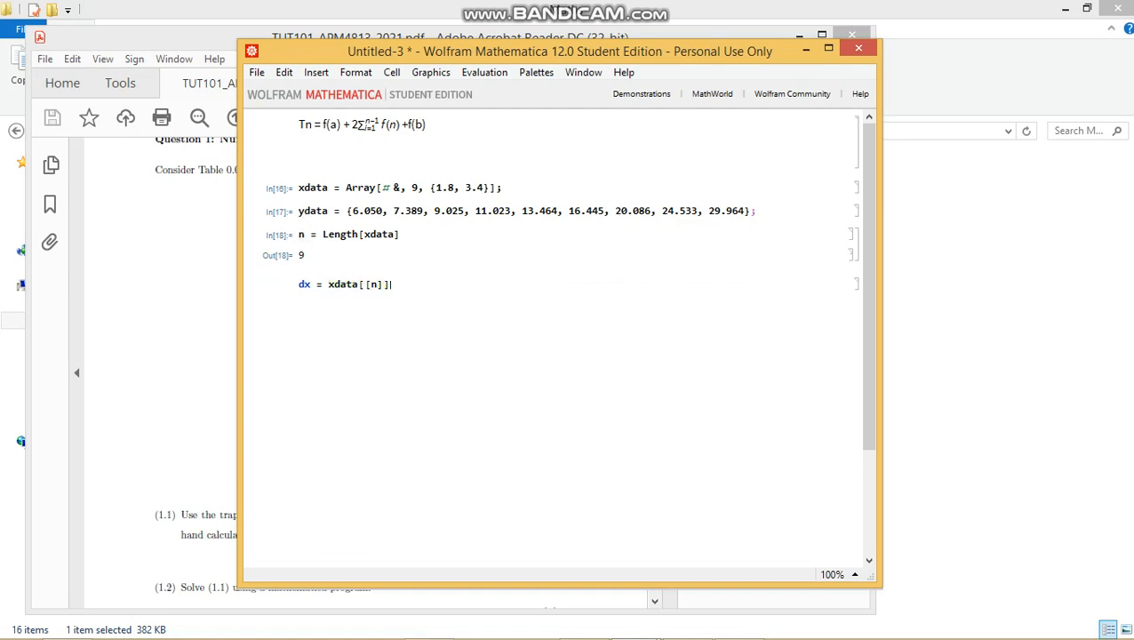
pyautogui.write('=')
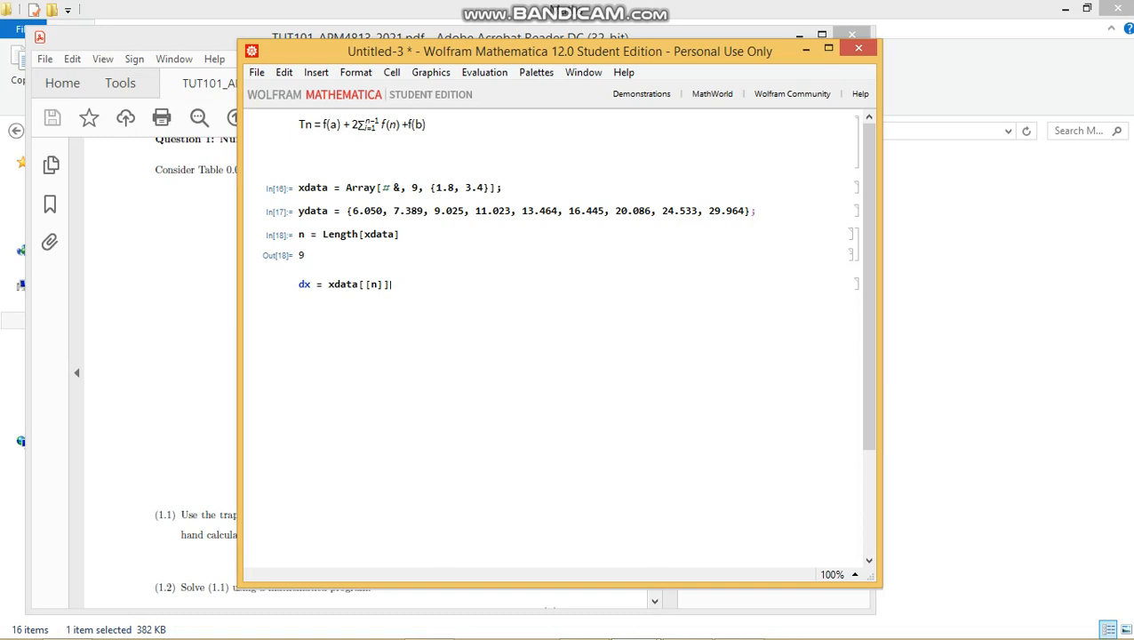
pyautogui.write('- xdata')
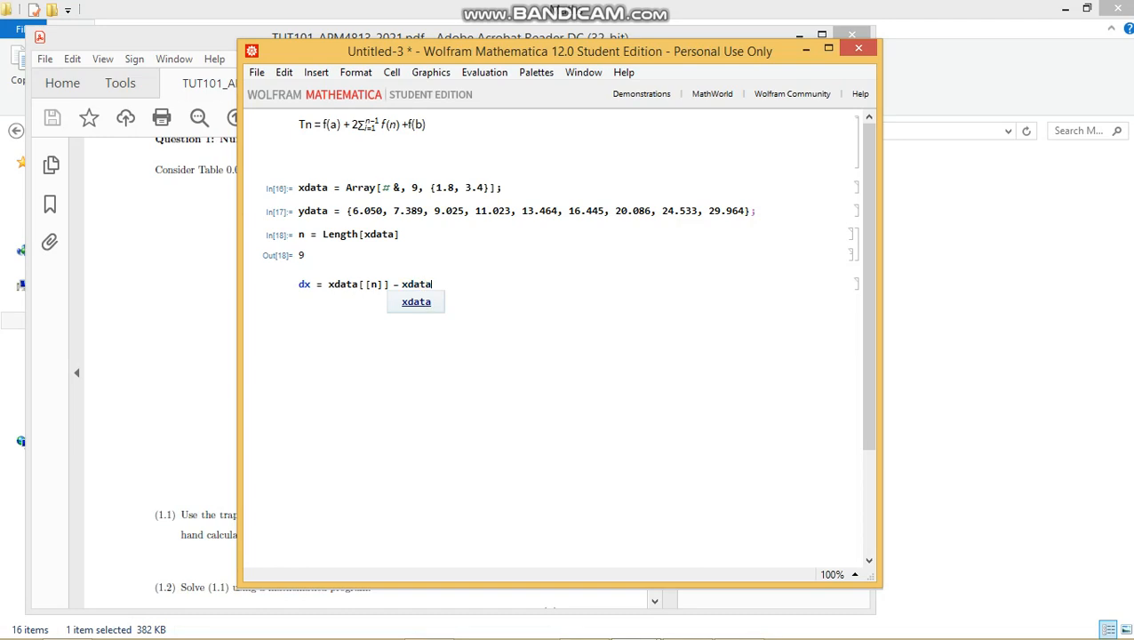
pyautogui.write('[[')
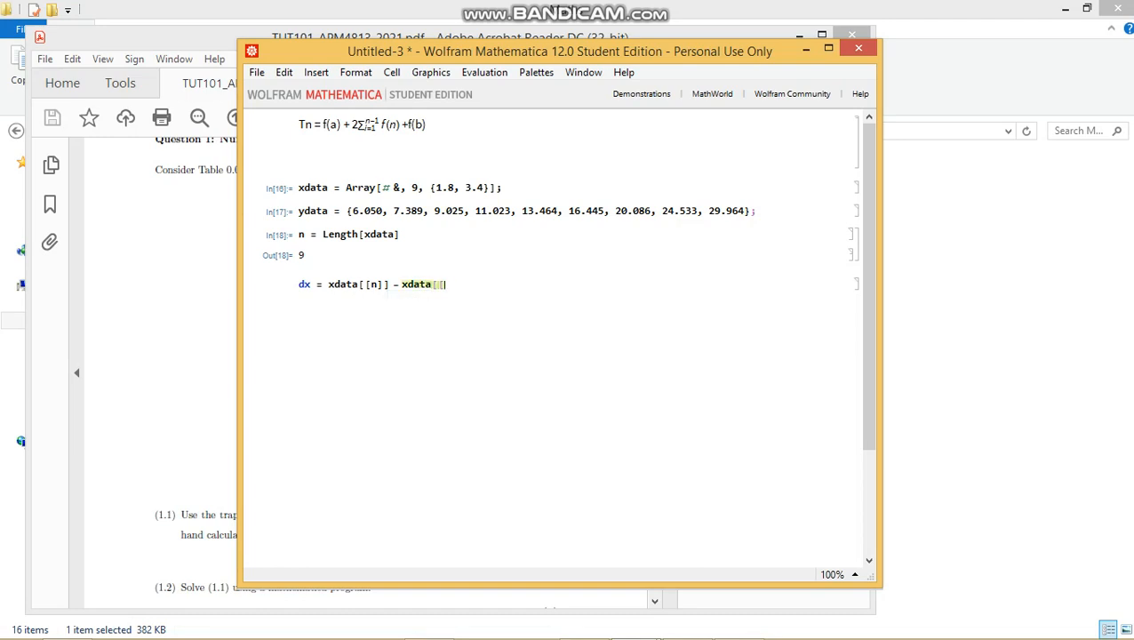
pyautogui.write('1]])')
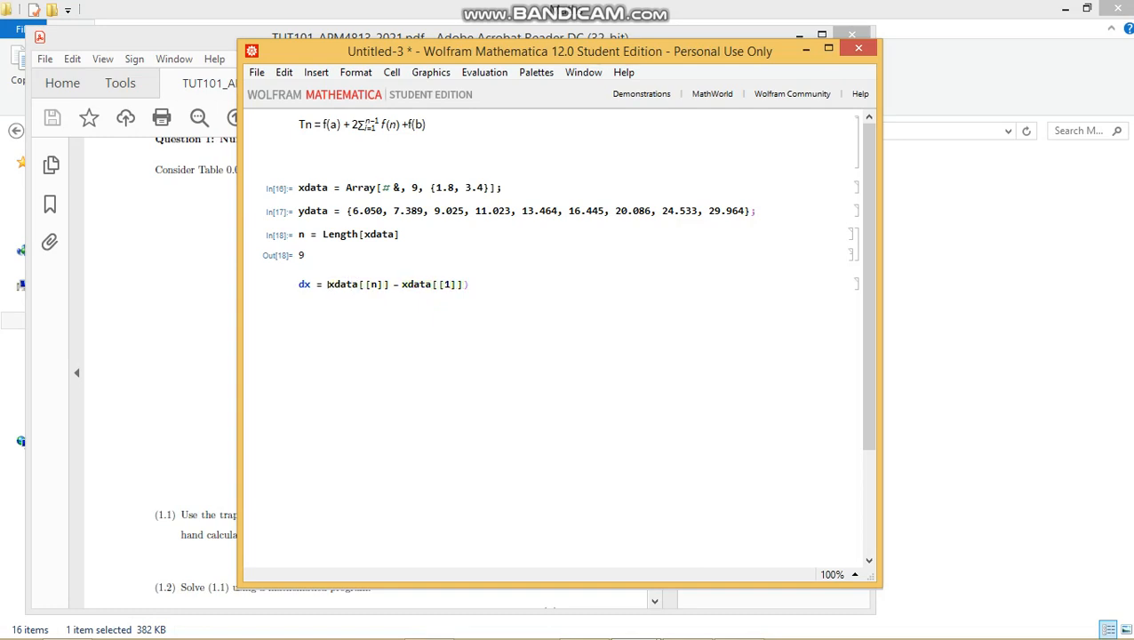
pyautogui.write('{')
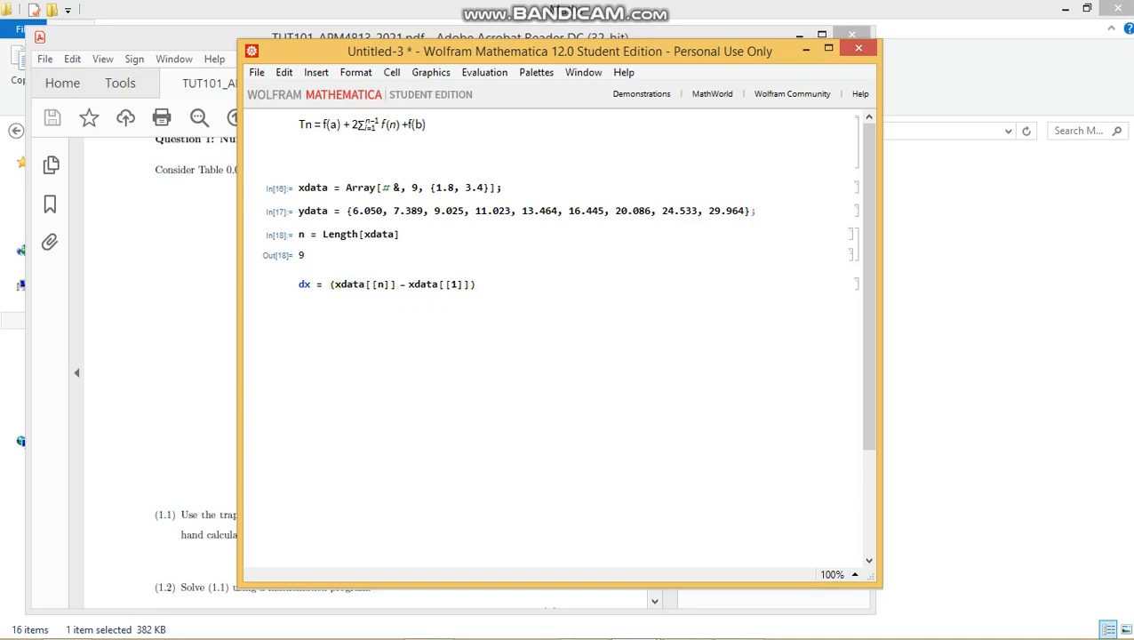
pyautogui.write('/')
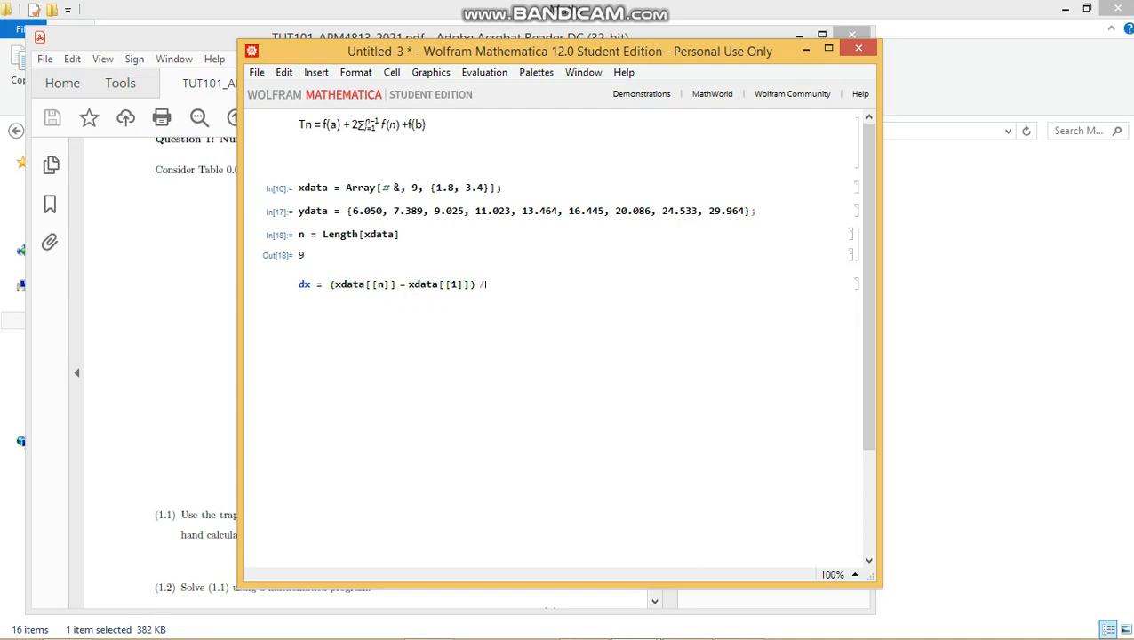
pyautogui.write('n')
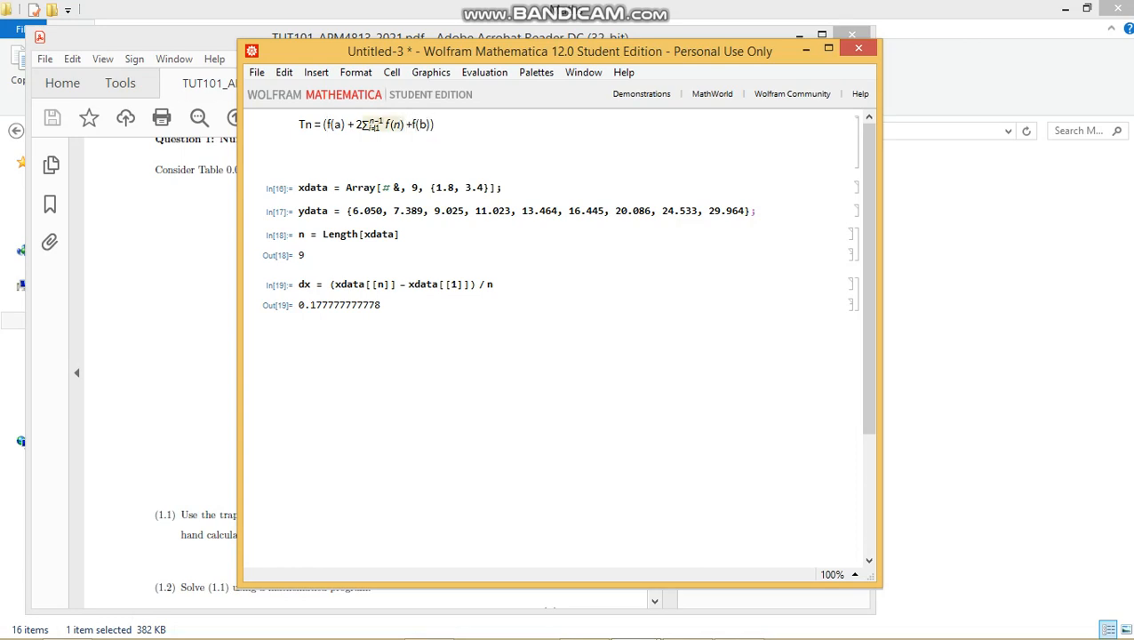
# Edit the Tn note to read Tn = (dx/2)(f(a) + 2Σf(n) + f(b)).
pyautogui.doubleClick(373, 123)
pyautogui.write('(dx/2')
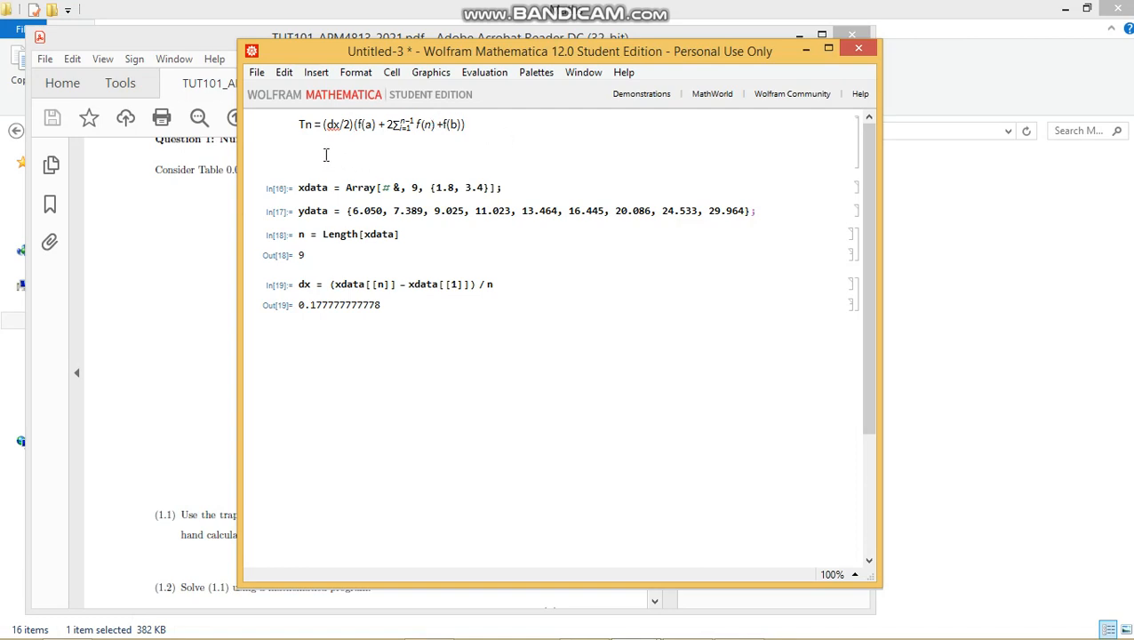
pyautogui.moveTo(344, 170)
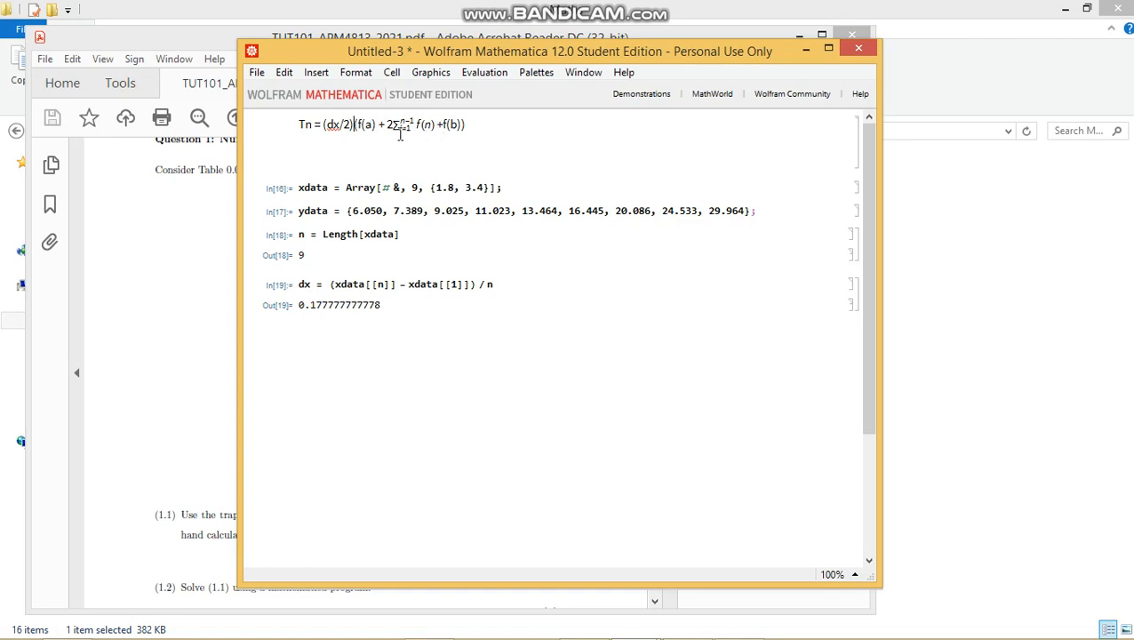
pyautogui.moveTo(486, 148)
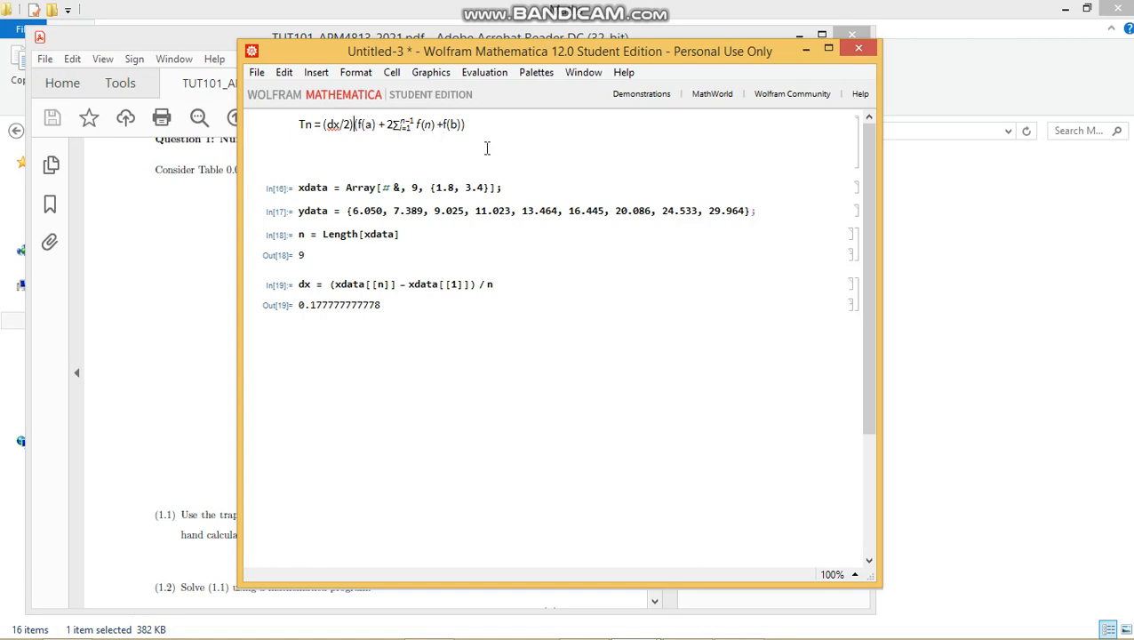
pyautogui.moveTo(414, 199)
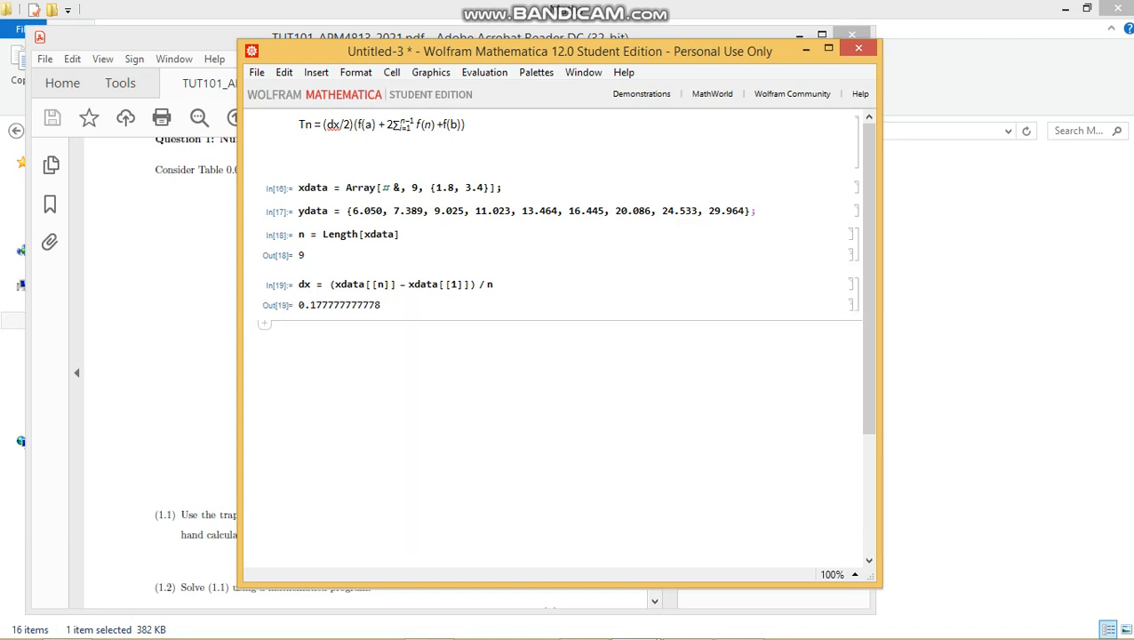
# Set sum = 0; and start the loop For[i = 2, i < n, i++, {.
pyautogui.write('sum')
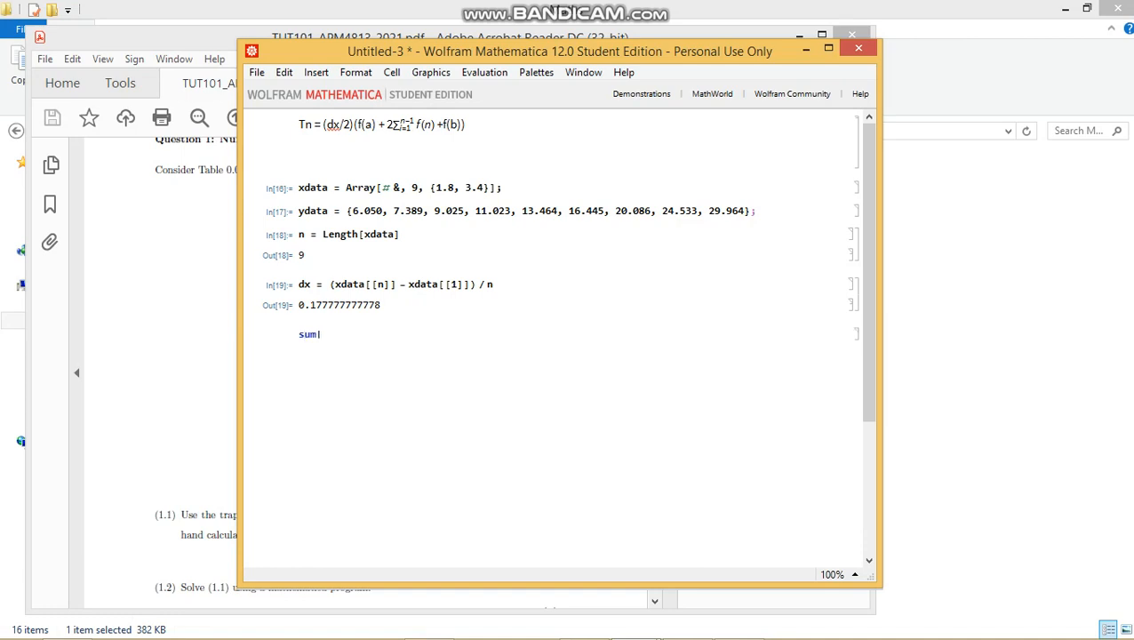
pyautogui.write('= 0;')
pyautogui.write('For')
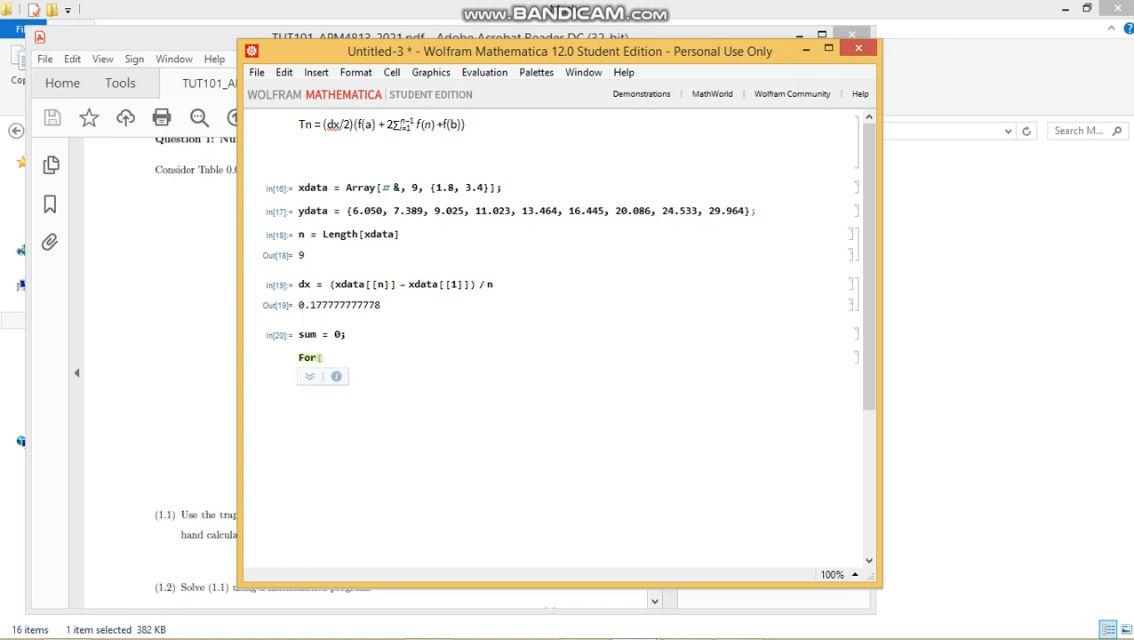
pyautogui.write('[i')
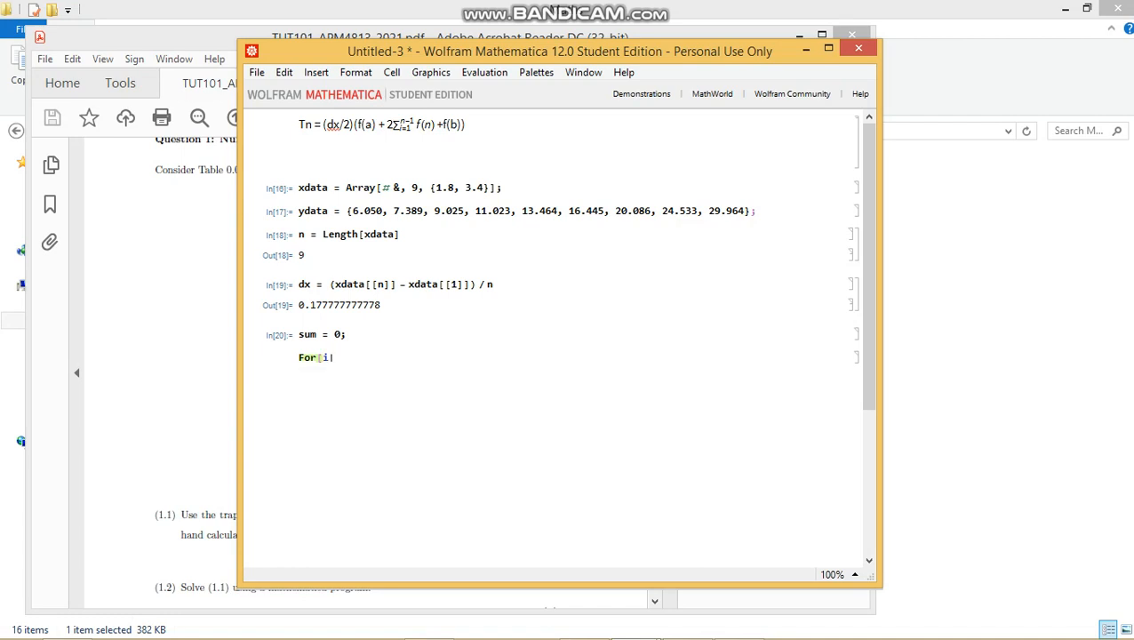
pyautogui.write('= 2')
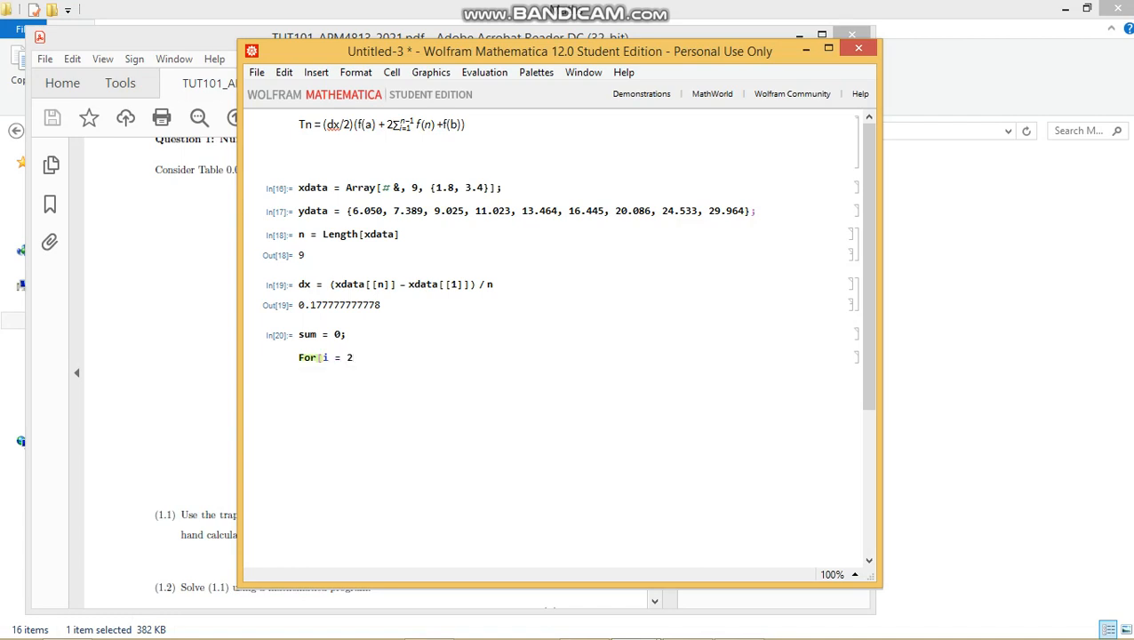
pyautogui.write(',')
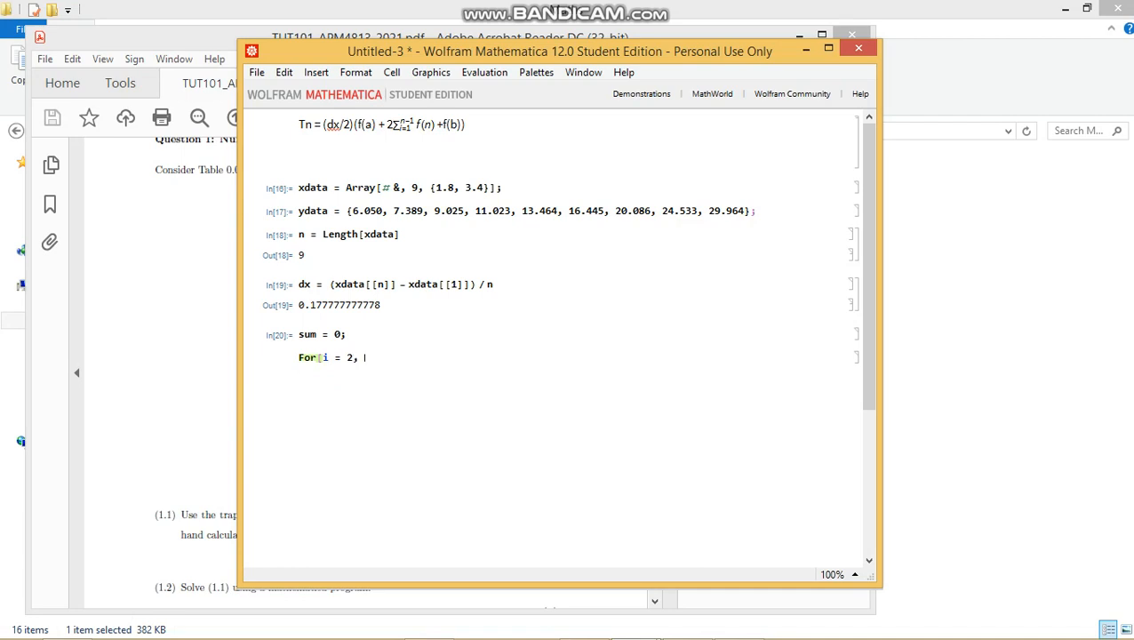
pyautogui.write('i')
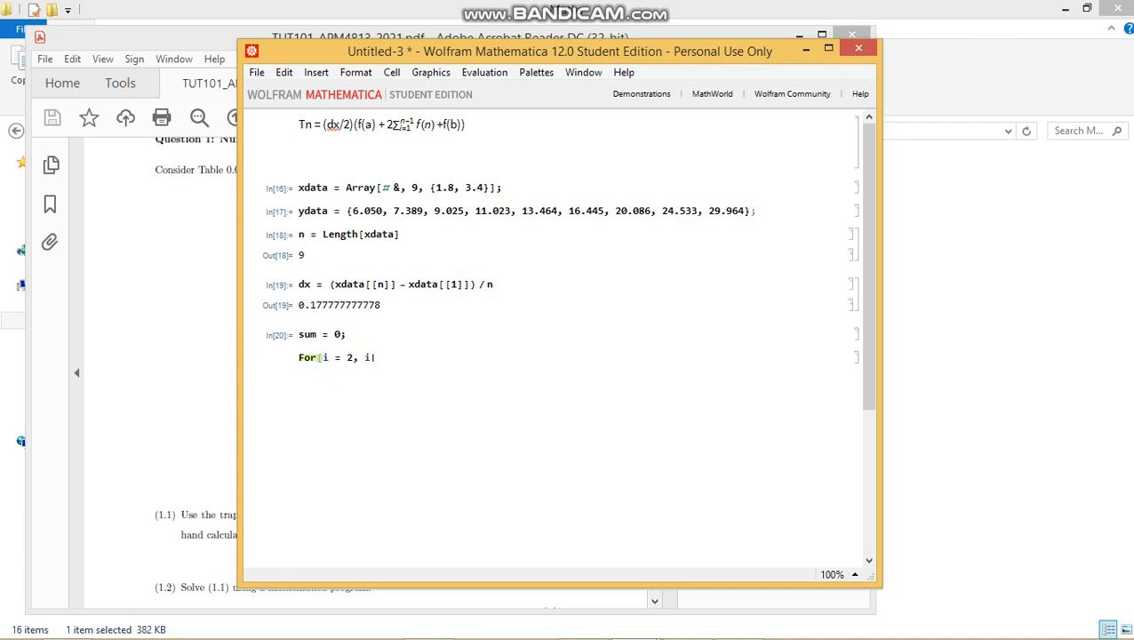
pyautogui.write('< n')
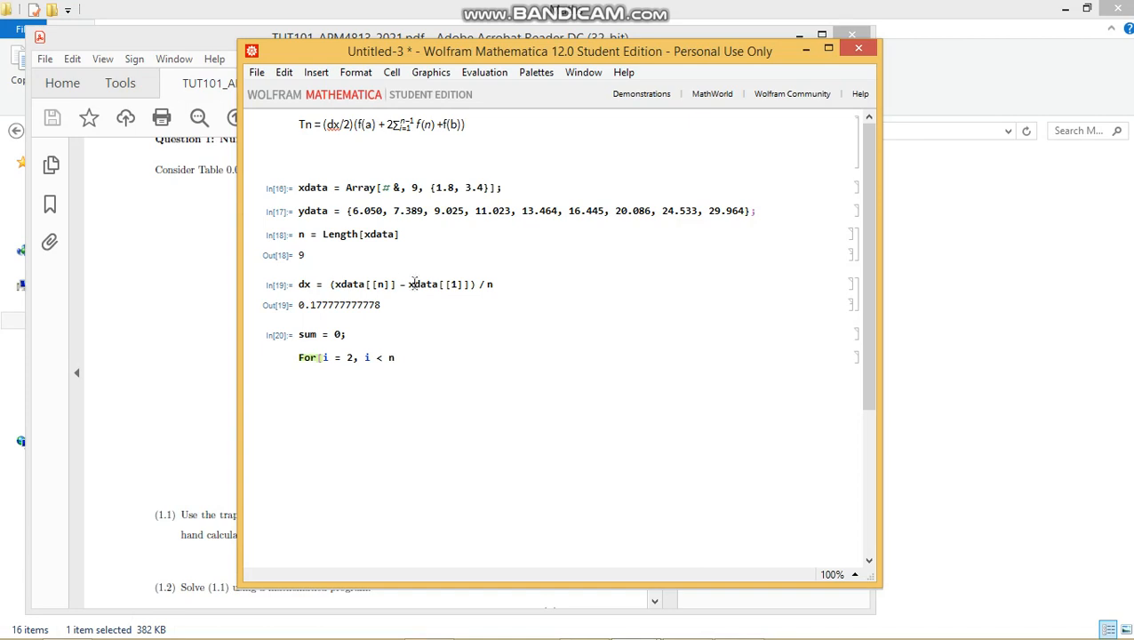
pyautogui.moveTo(455, 144)
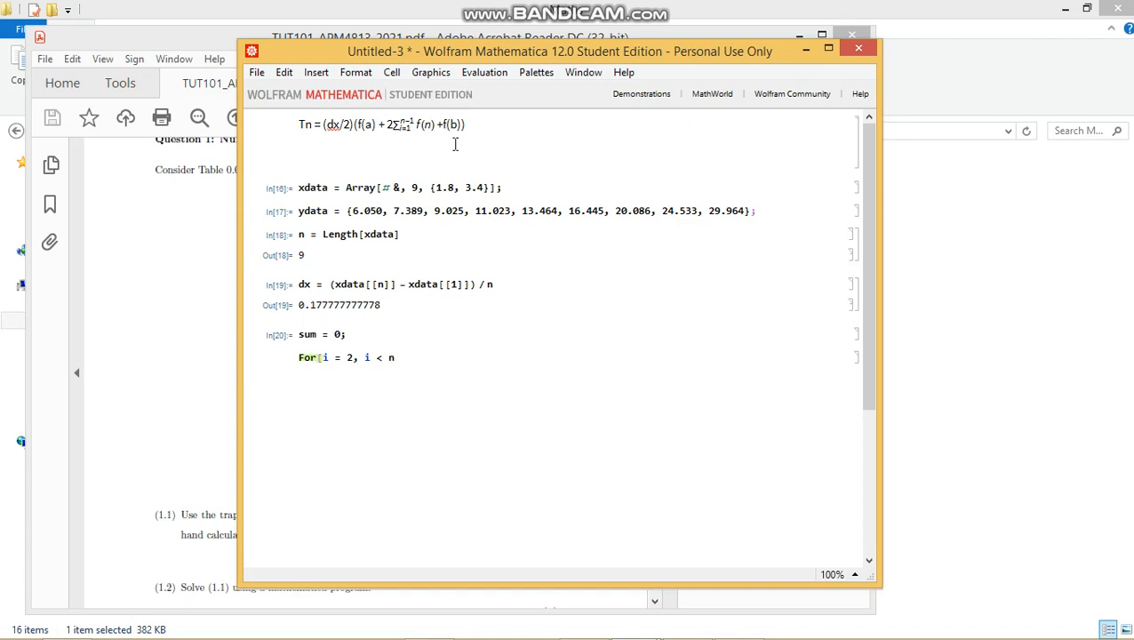
pyautogui.write('i +')
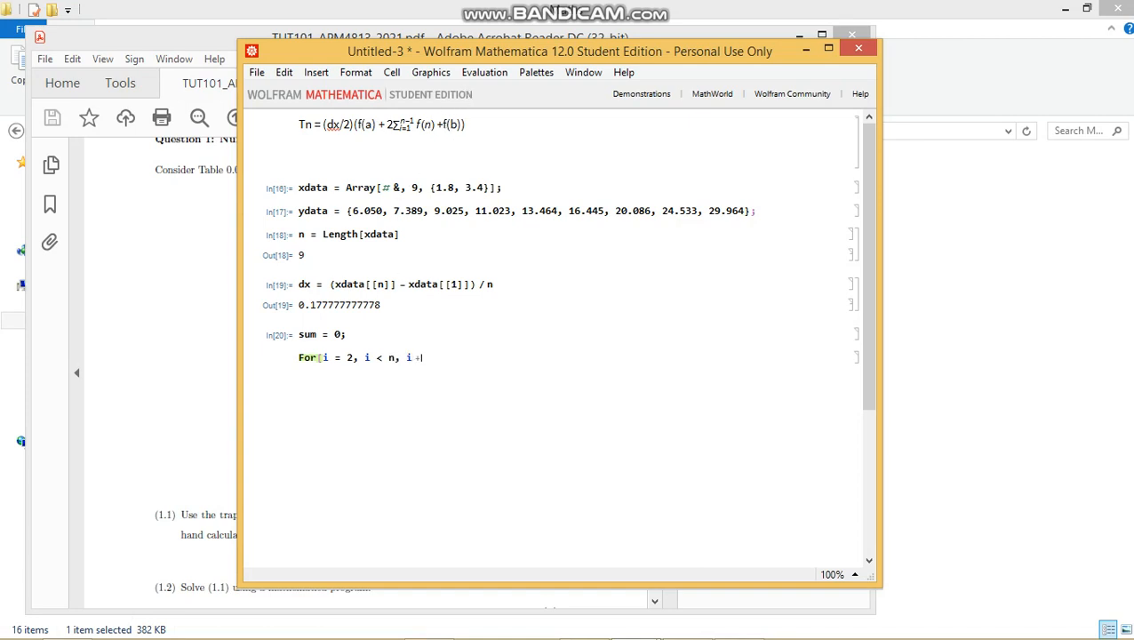
pyautogui.write('++,')
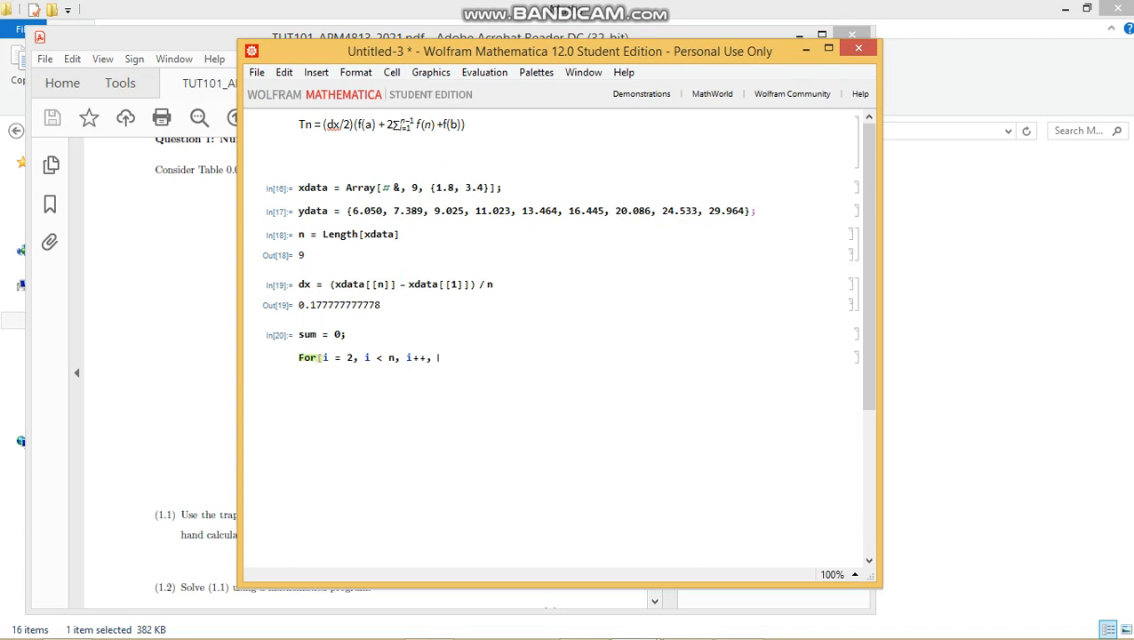
pyautogui.write('{')
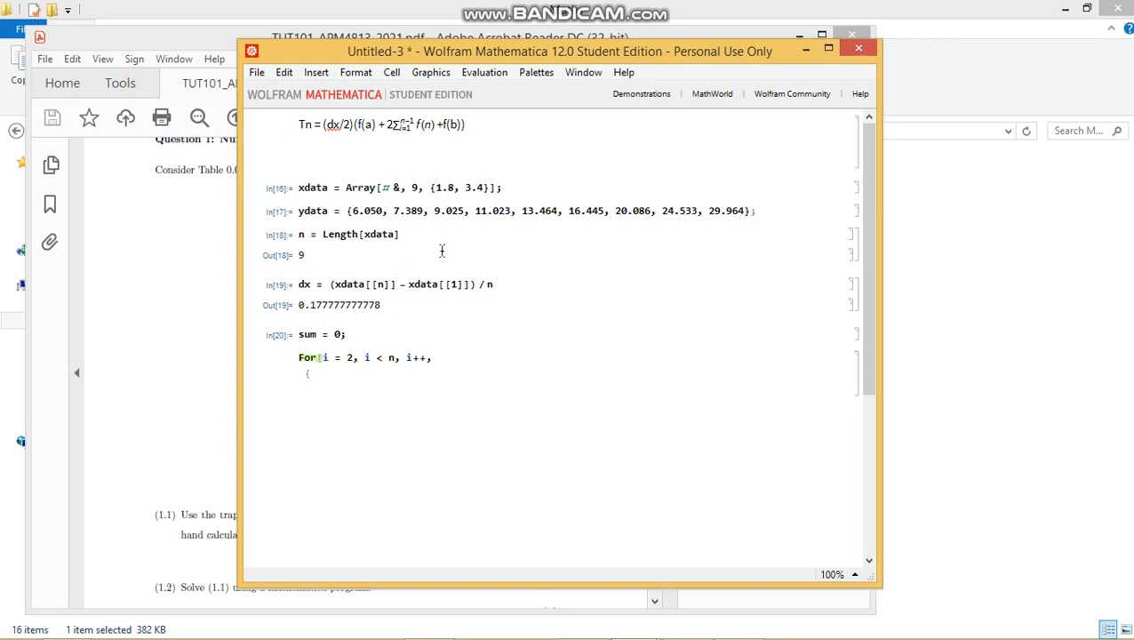
pyautogui.moveTo(430, 287)
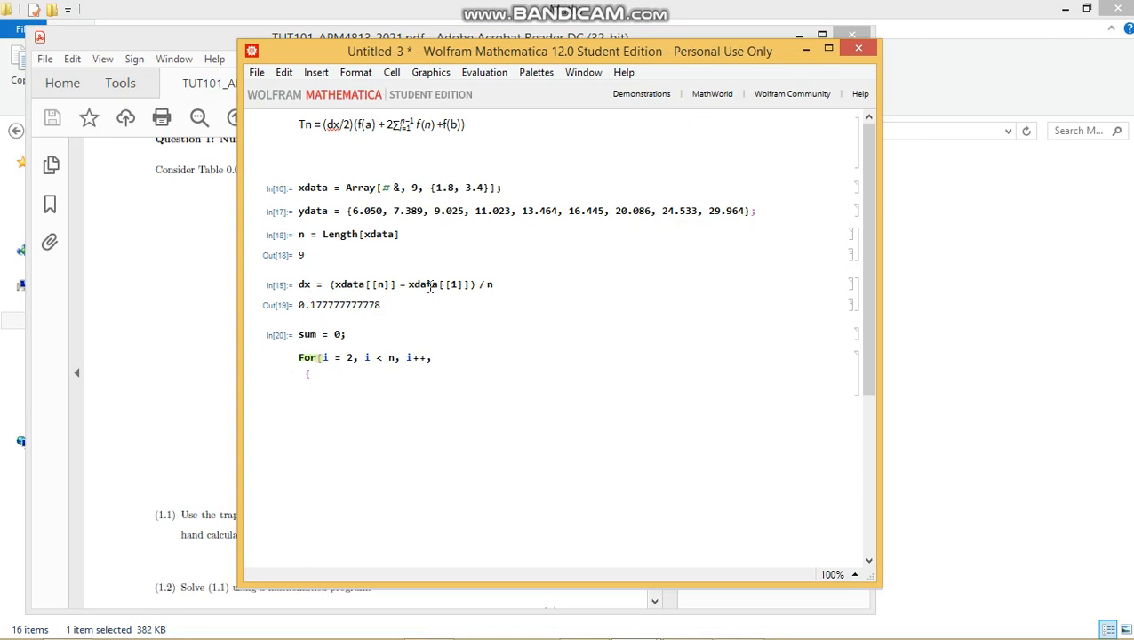
# Write the loop body sum += 2*ydata[[i]]; and evaluate the For loop.
pyautogui.write('2 * ydata')
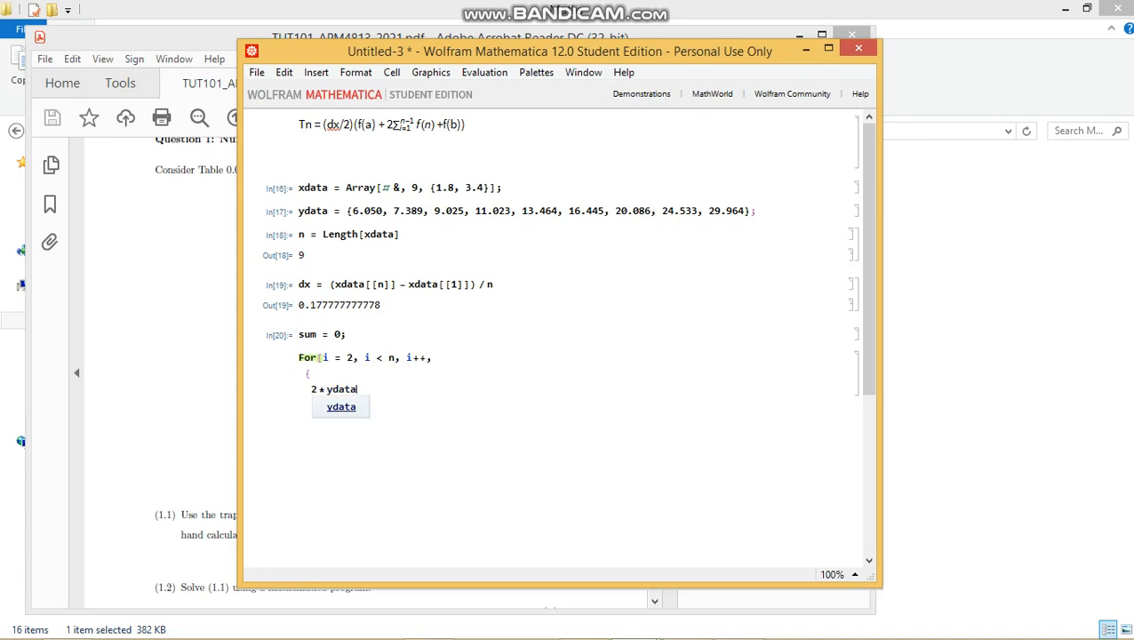
pyautogui.write('[[i')
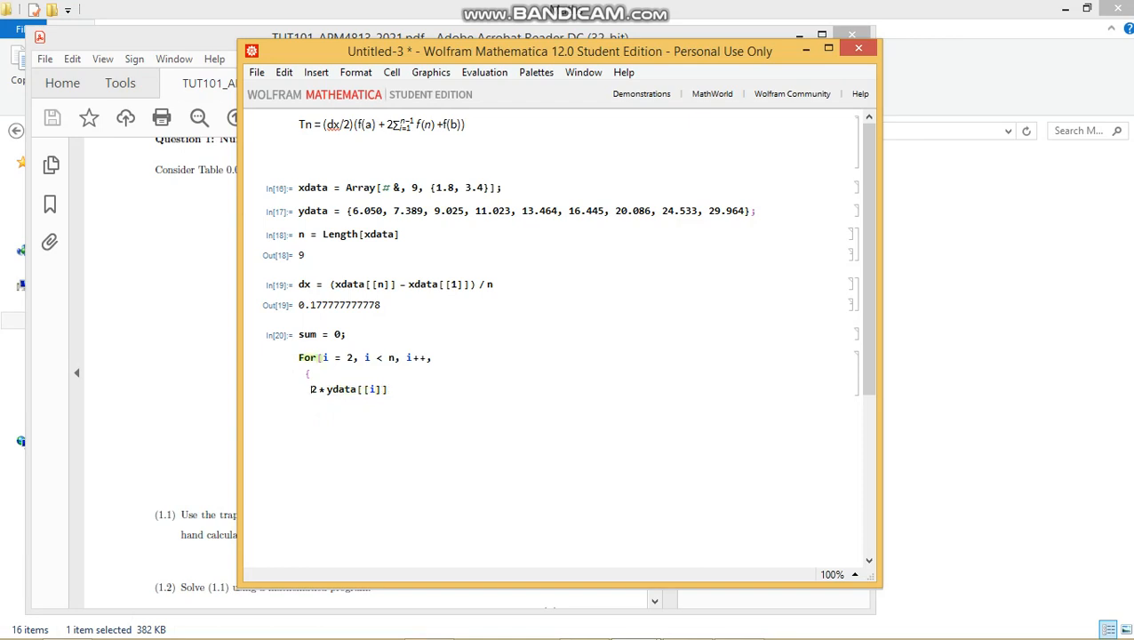
pyautogui.write('sum +=')
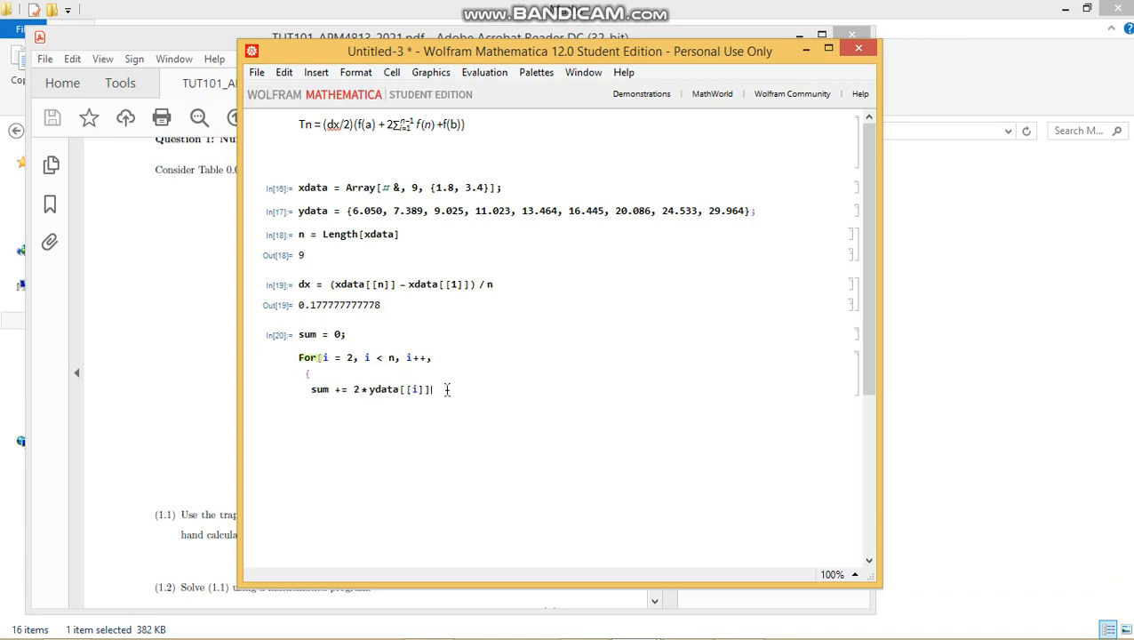
pyautogui.write(';')
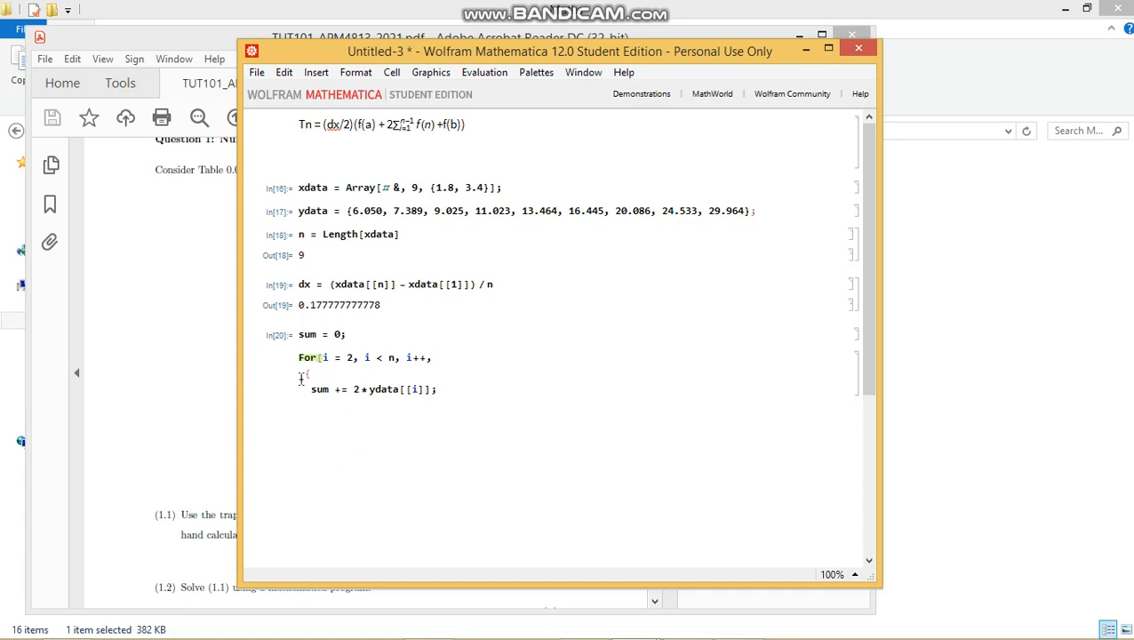
pyautogui.moveTo(459, 439)
pyautogui.write('Tn')
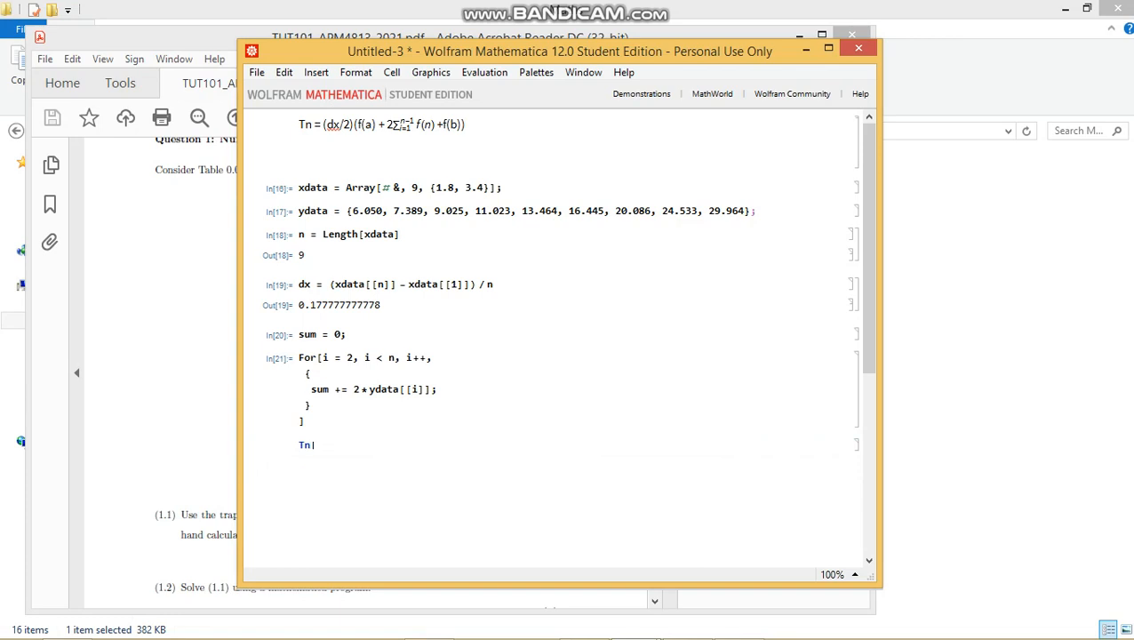
# Enter Tn = (dx/2)*(ydata[[1]] + sum + ydata[[n]]), returning 21.3283555556.
pyautogui.write('=')
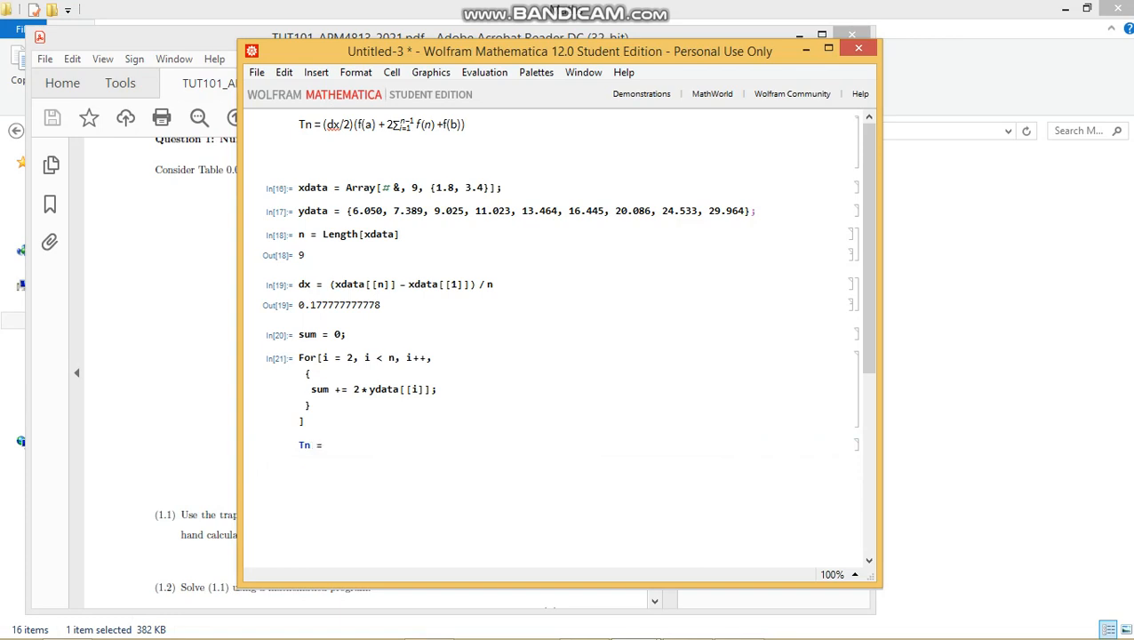
pyautogui.write('f[[')
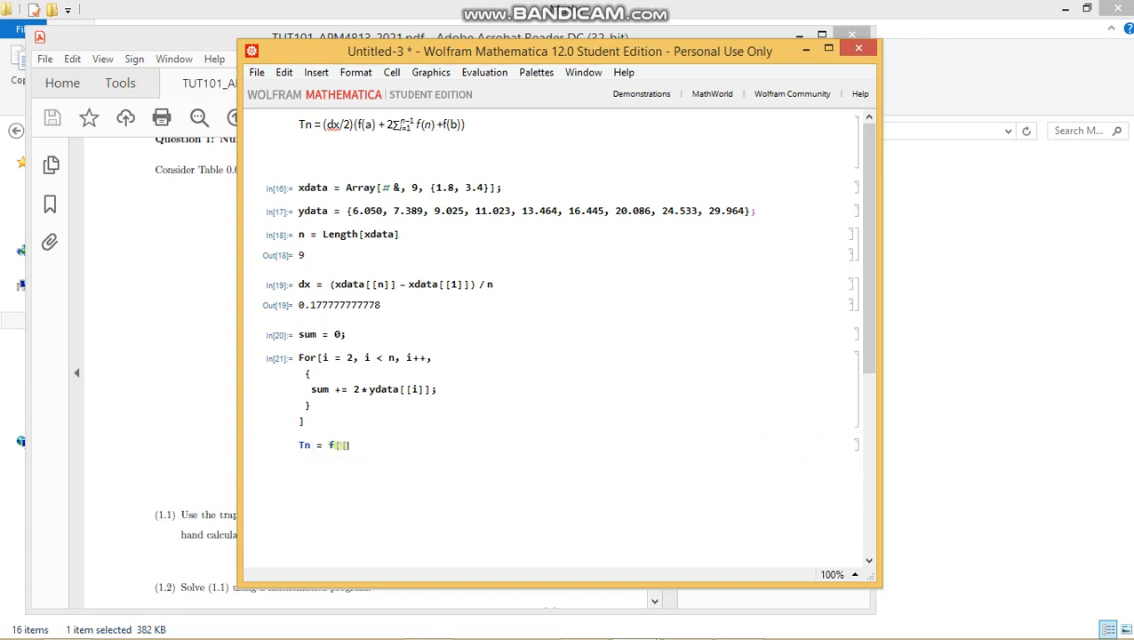
pyautogui.write('[1]]')
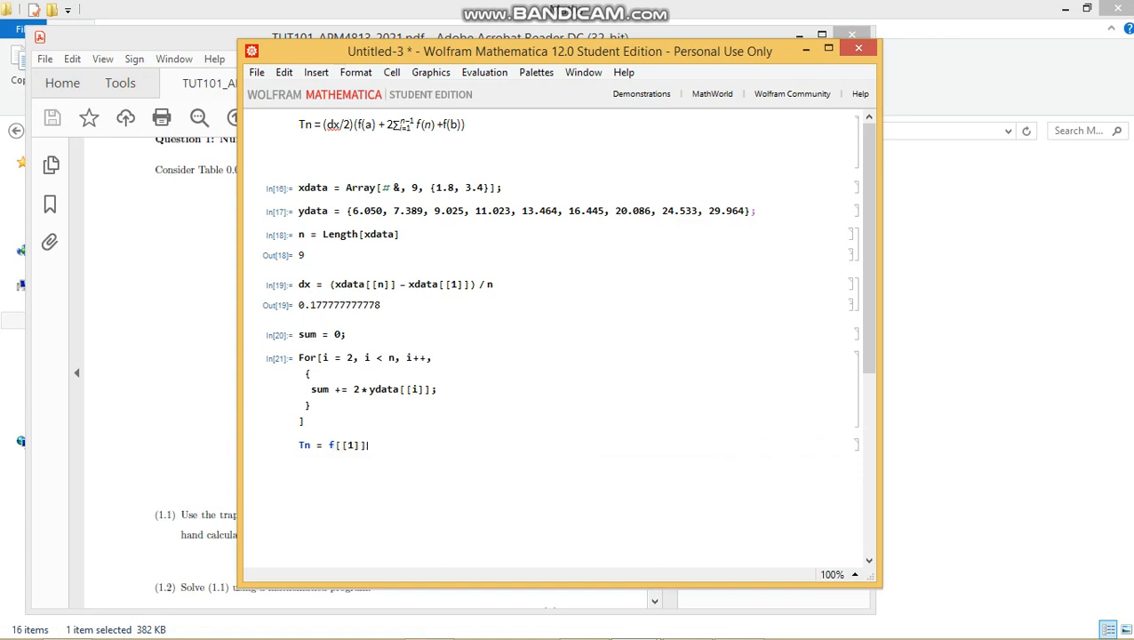
pyautogui.write('+')
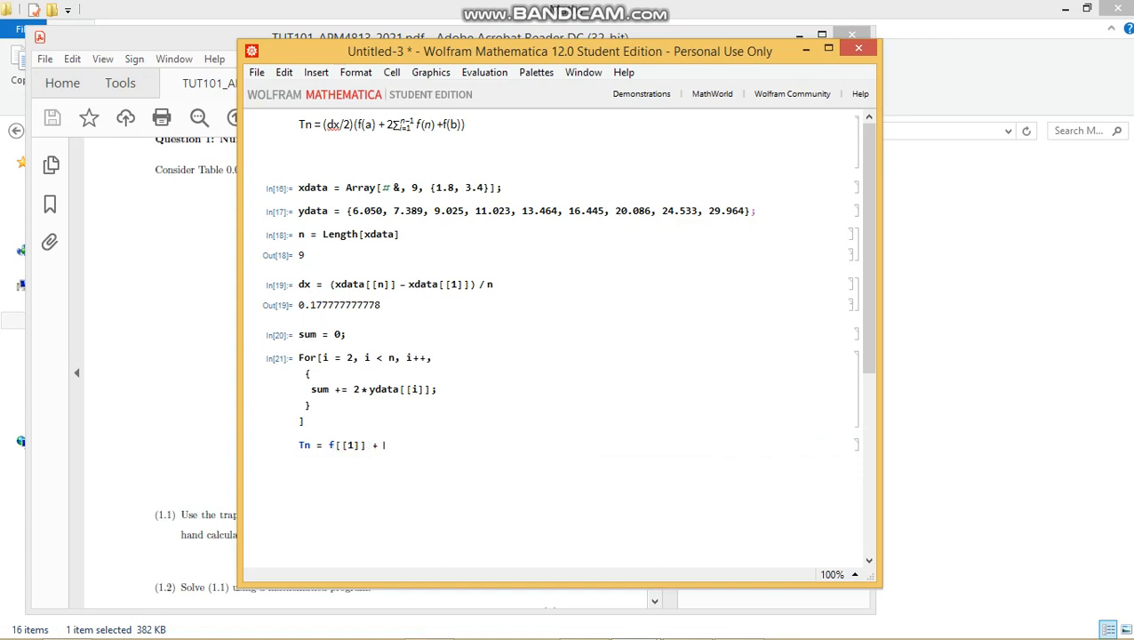
pyautogui.write('sum')
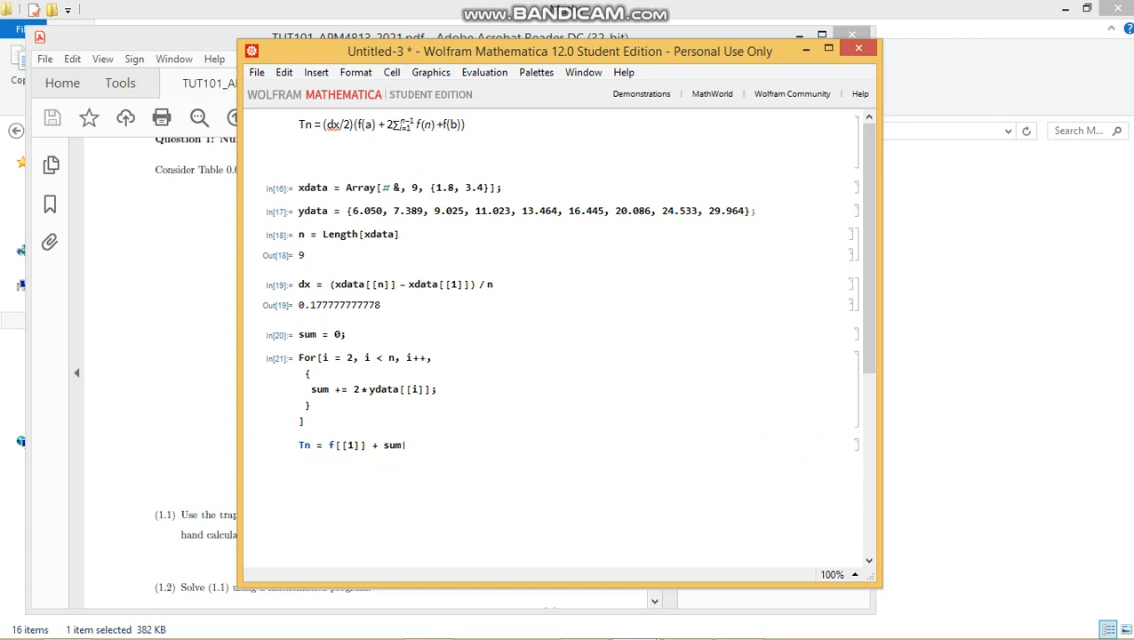
pyautogui.write('+')
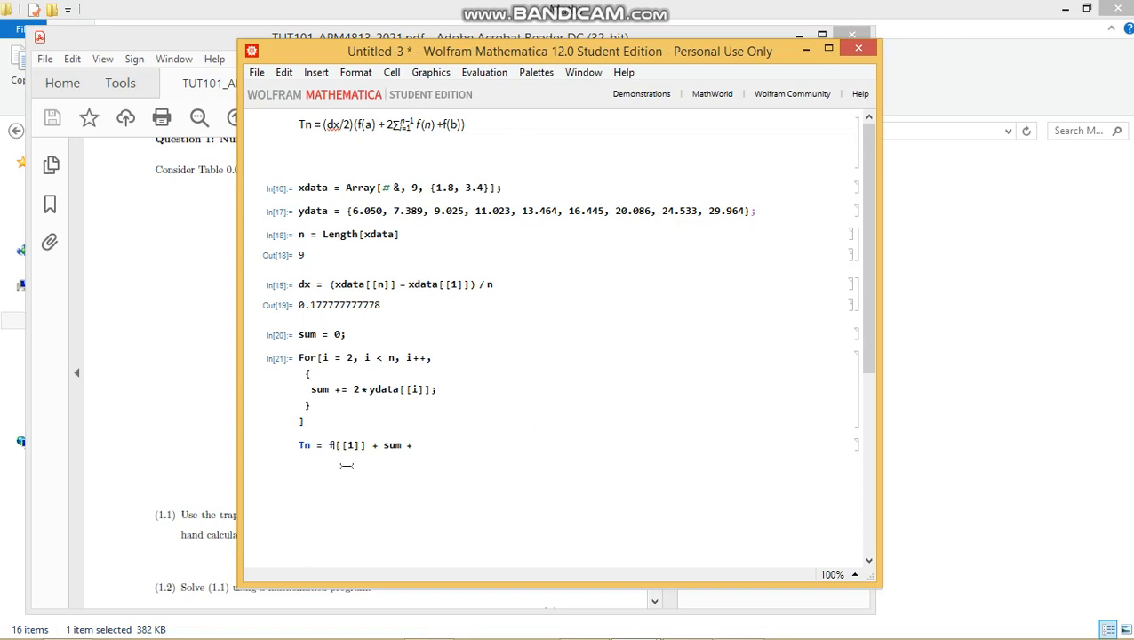
pyautogui.write('ydata')
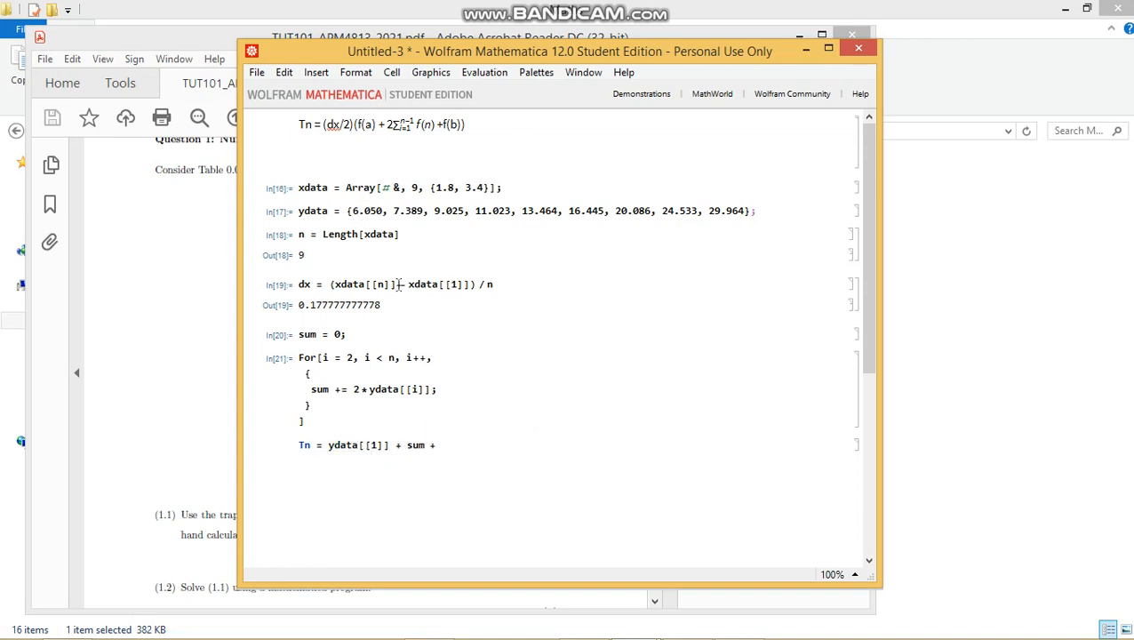
pyautogui.write('y')
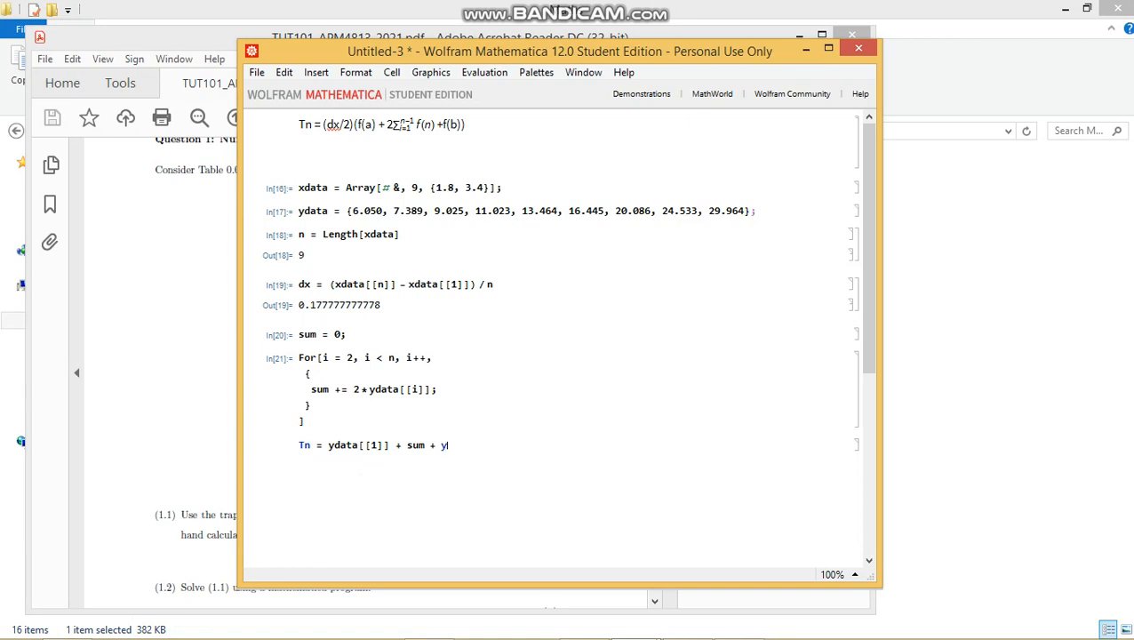
pyautogui.write('data[[n')
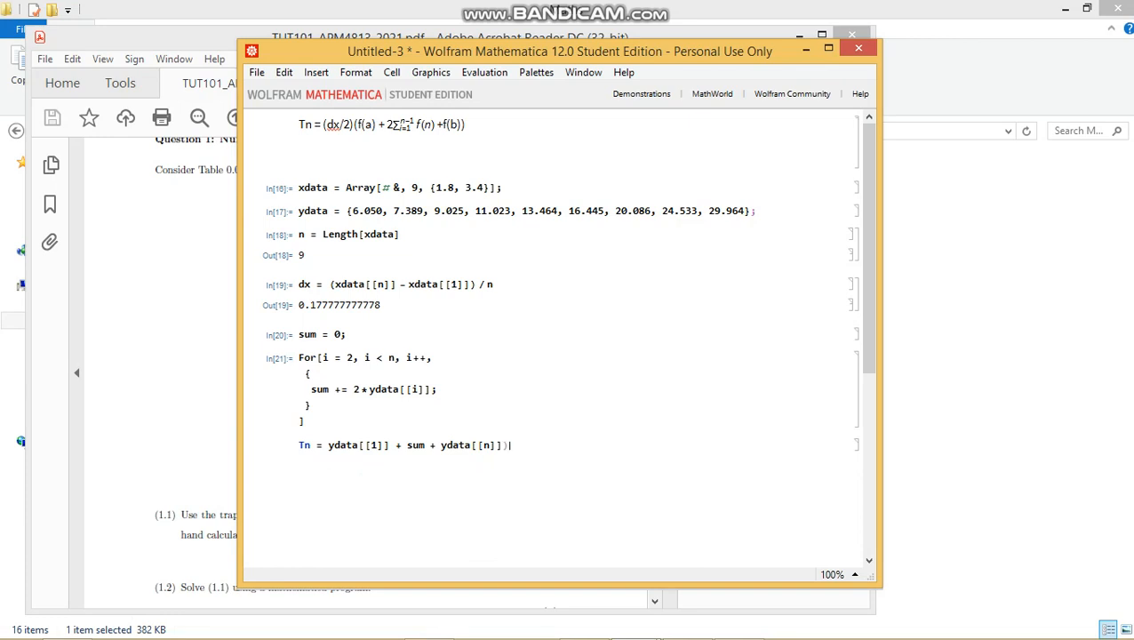
pyautogui.write(')')
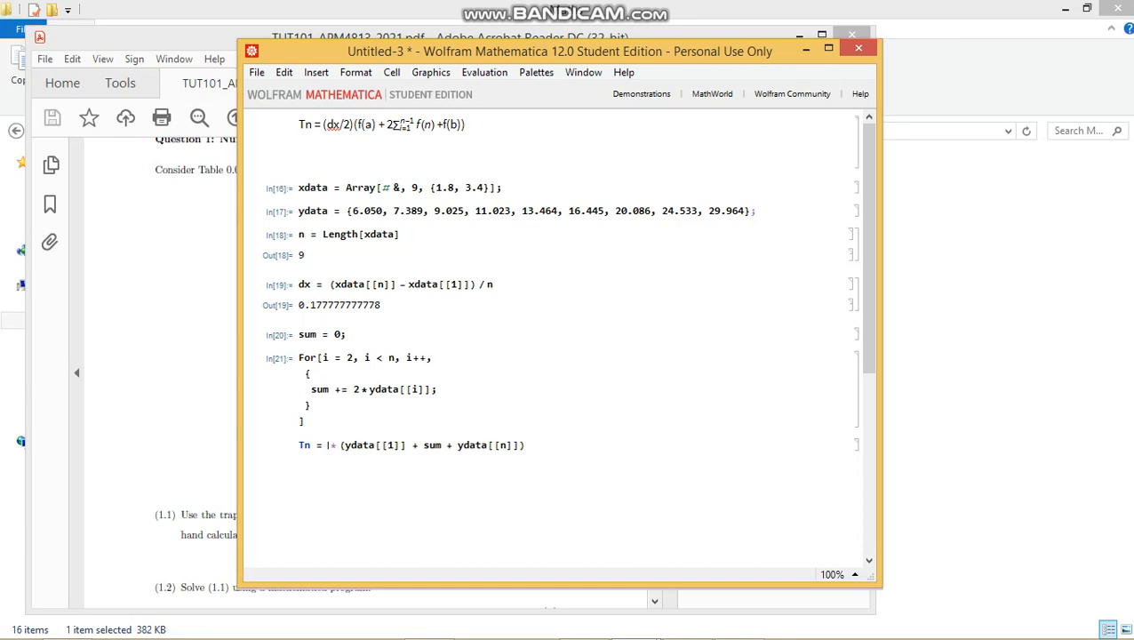
pyautogui.write('dx / 2)')
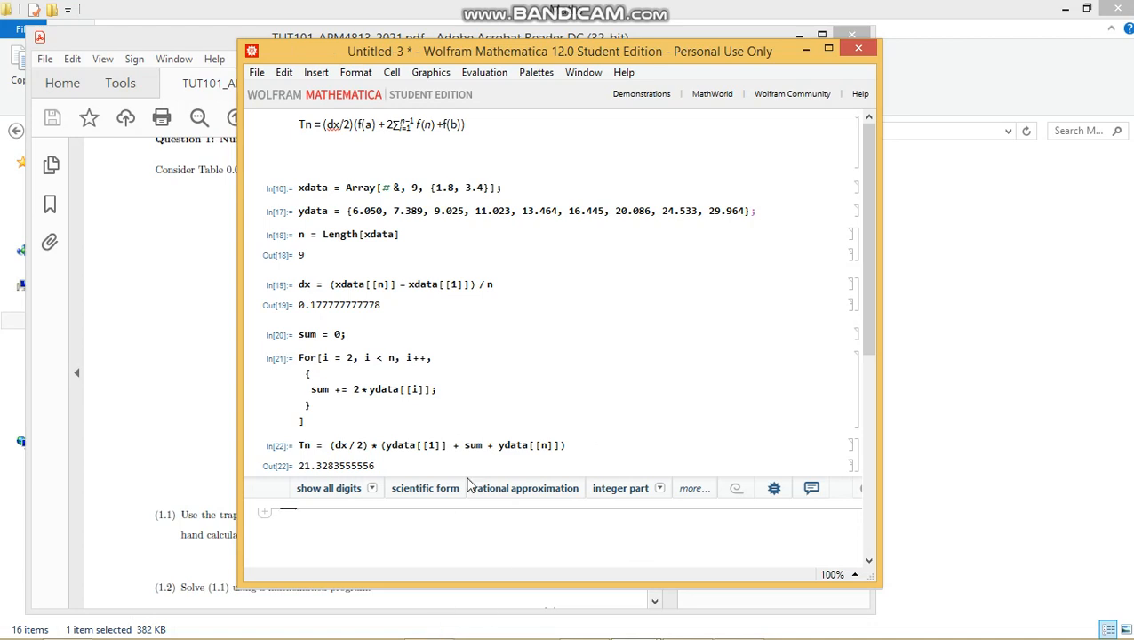
pyautogui.moveTo(444, 226)
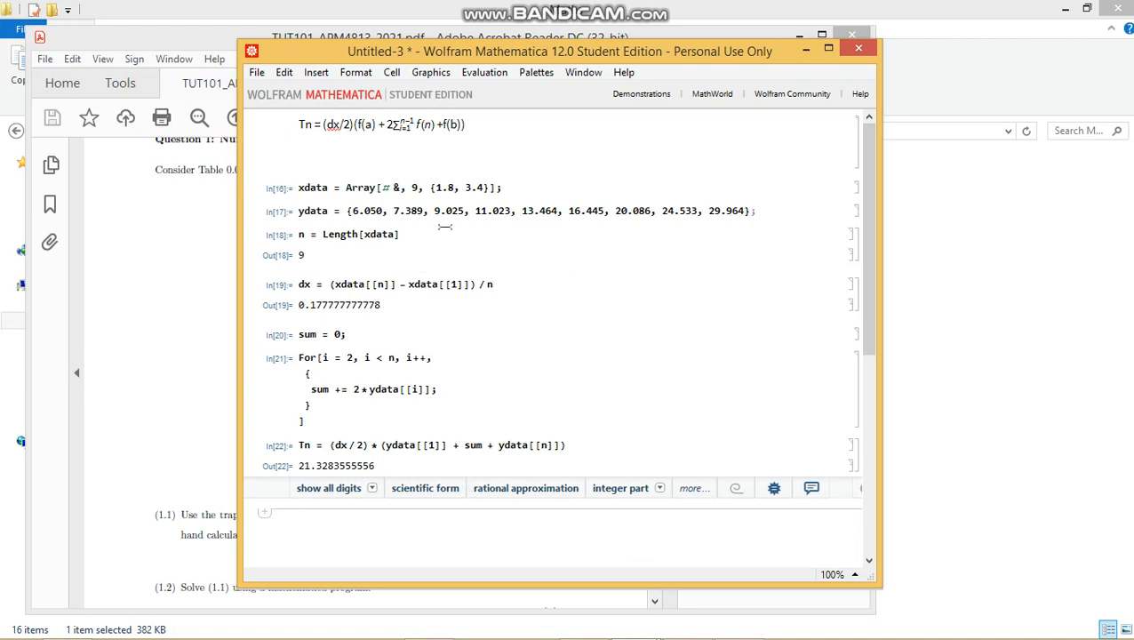